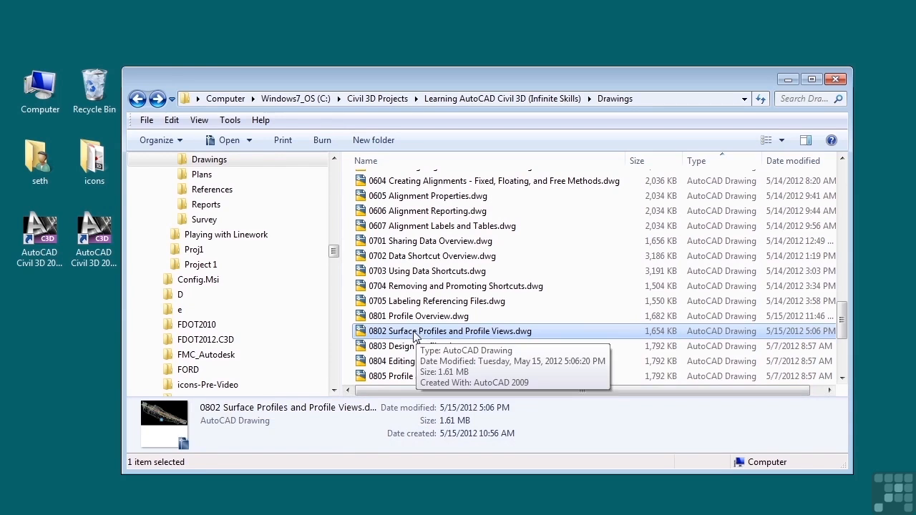
pyautogui.moveTo(478, 335)
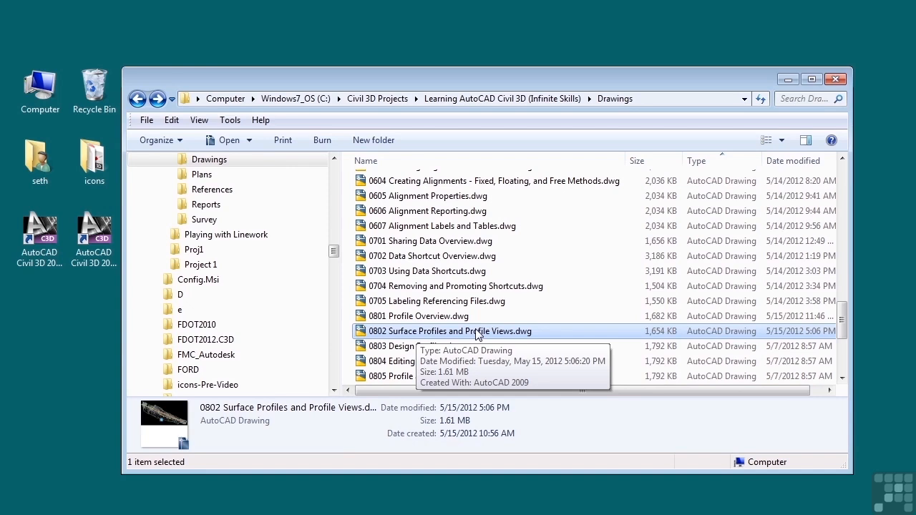
pyautogui.moveTo(582, 378)
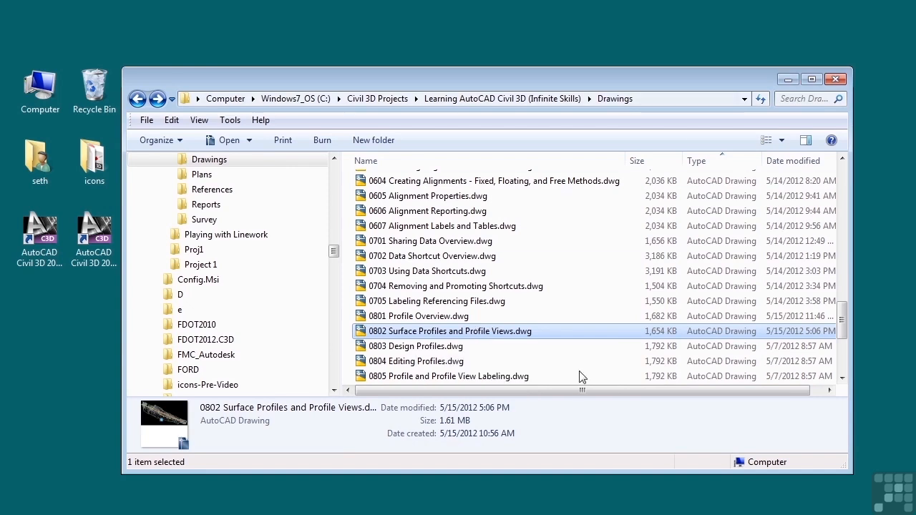
# Open the 0802 Surface Profiles and Profile Views drawing and select the US-100(ex) alignment
pyautogui.doubleClick(449, 331)
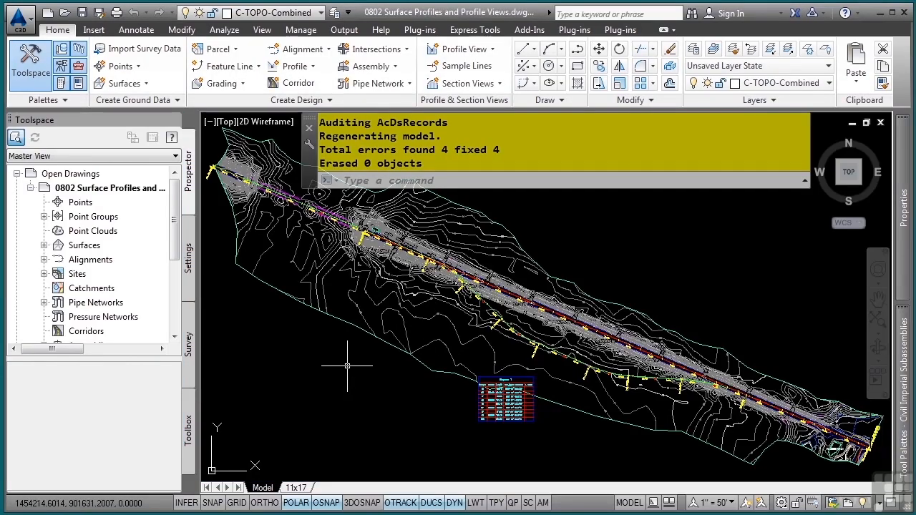
pyautogui.moveTo(602, 251)
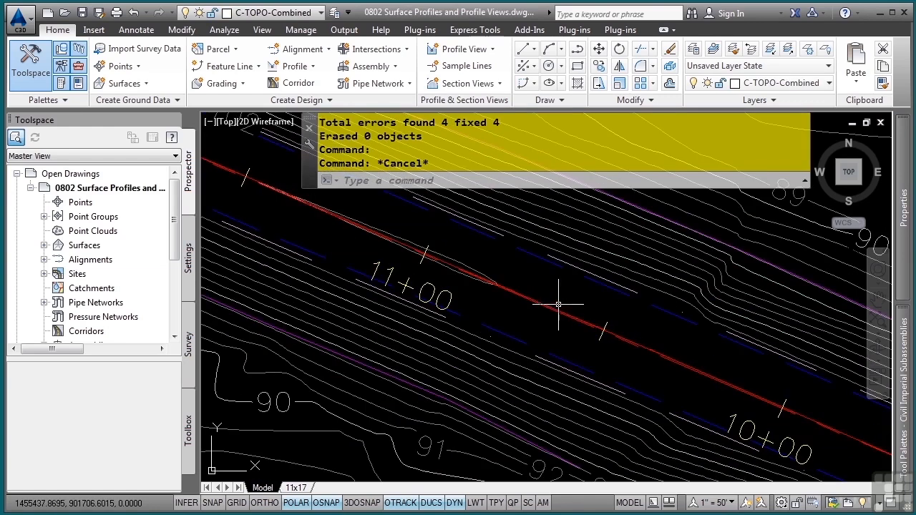
pyautogui.moveTo(612, 335)
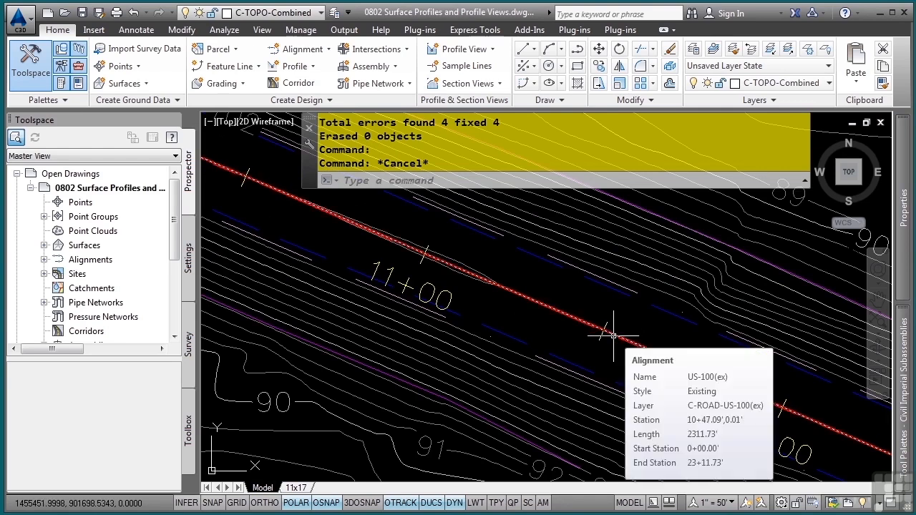
pyautogui.click(613, 336)
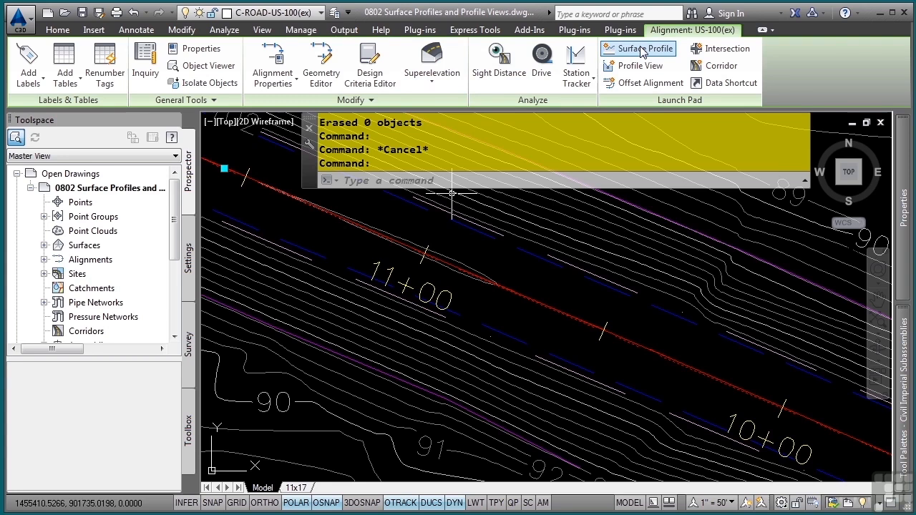
pyautogui.moveTo(638, 48)
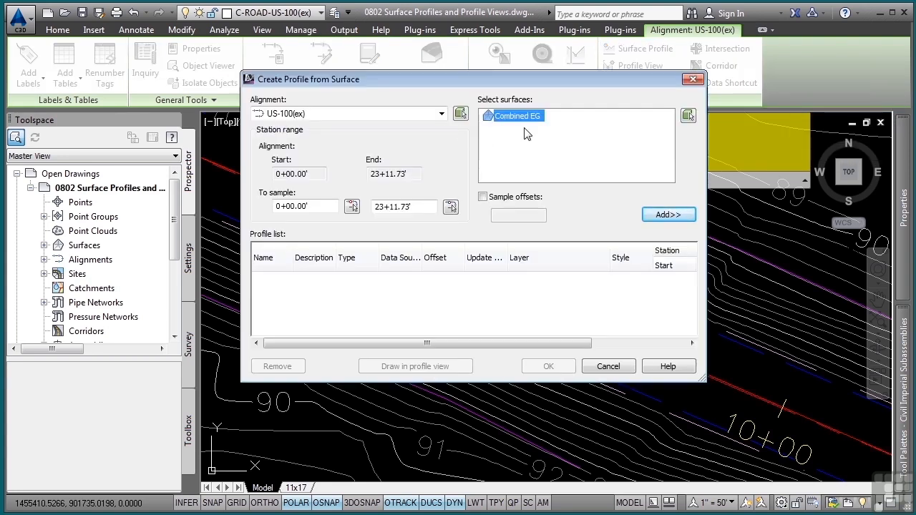
pyautogui.moveTo(576, 183)
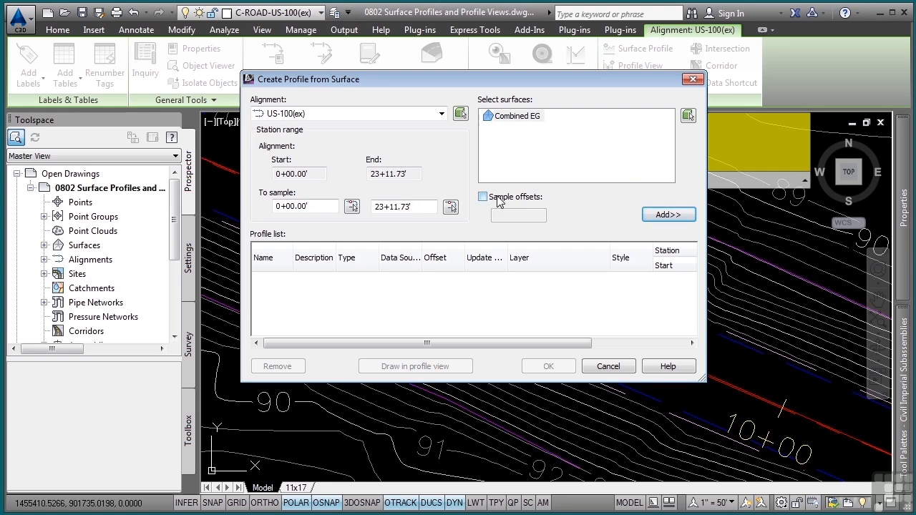
# Add a Combined EG surface profile from 0+00.00' to 23+11.73' with the Existing Ground Profile style
pyautogui.click(482, 197)
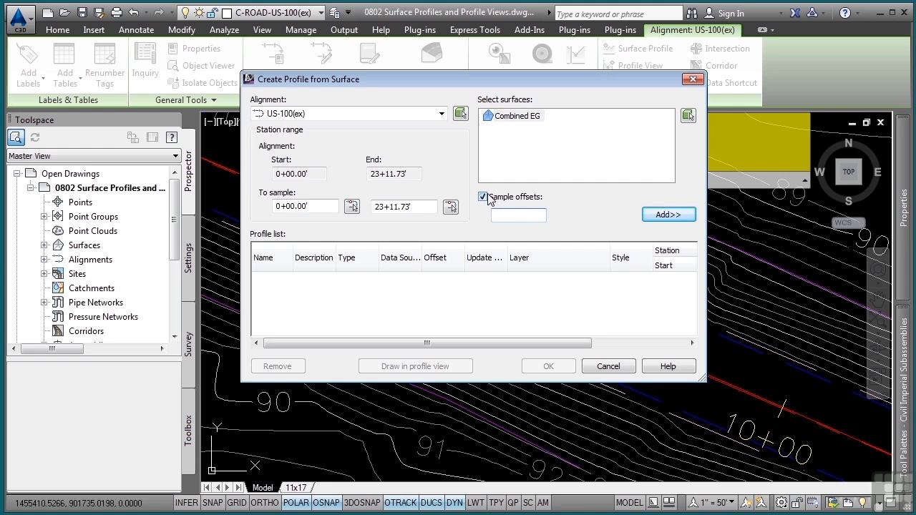
pyautogui.click(483, 196)
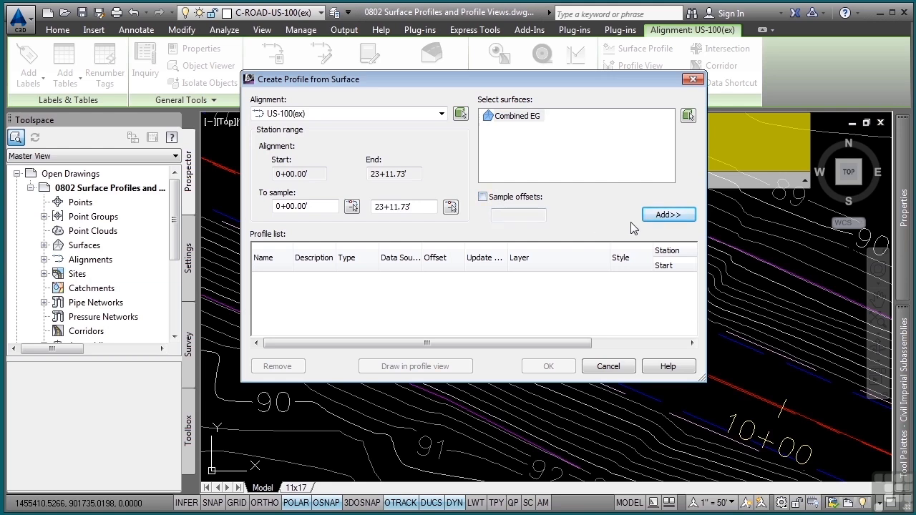
pyautogui.click(669, 214)
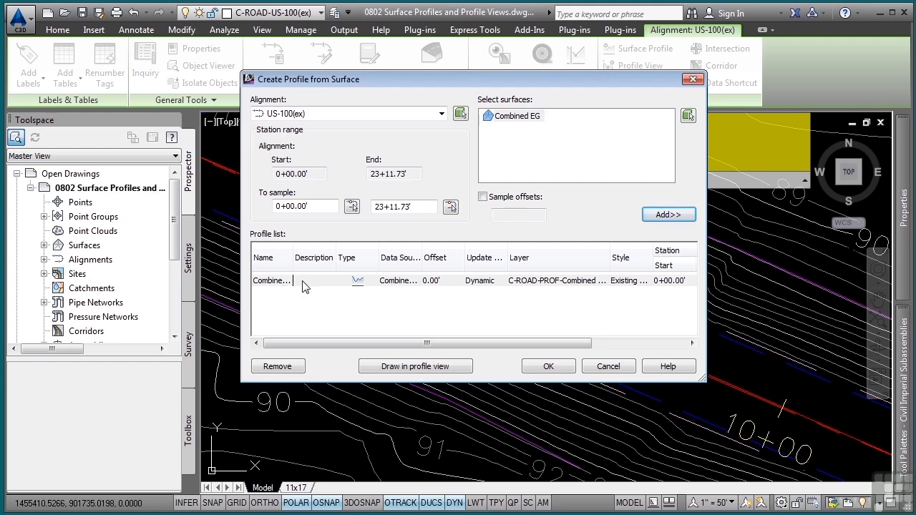
pyautogui.moveTo(580, 289)
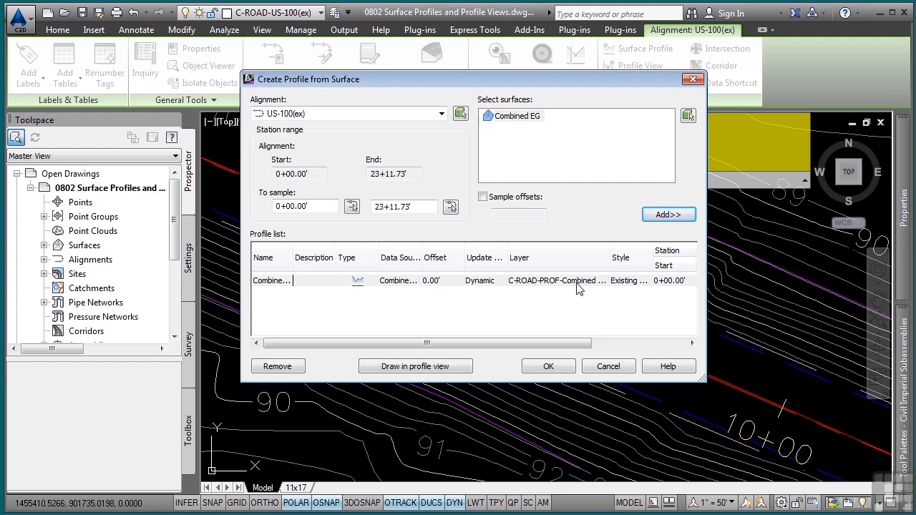
pyautogui.moveTo(576, 288)
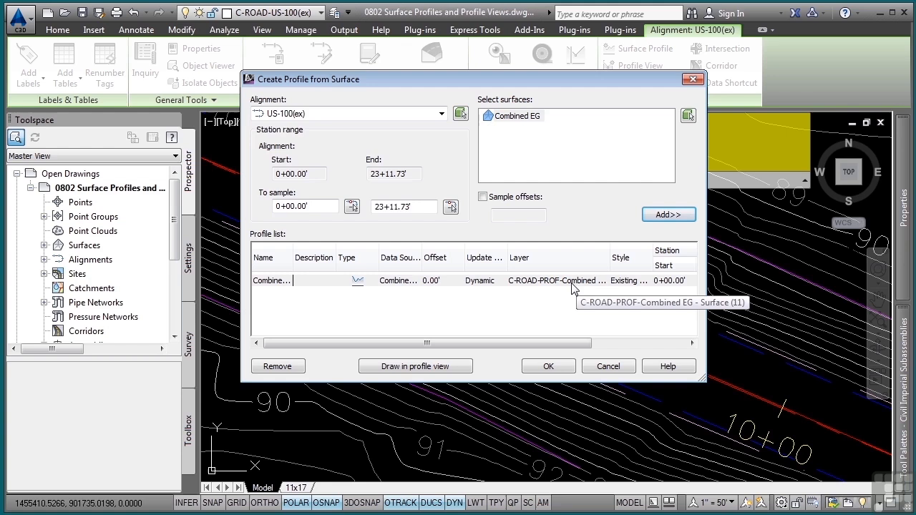
pyautogui.moveTo(632, 290)
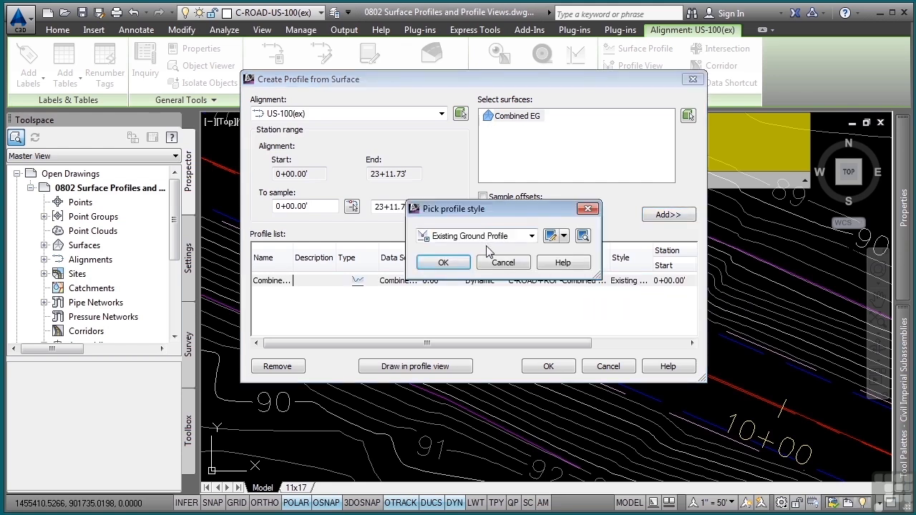
pyautogui.click(443, 262)
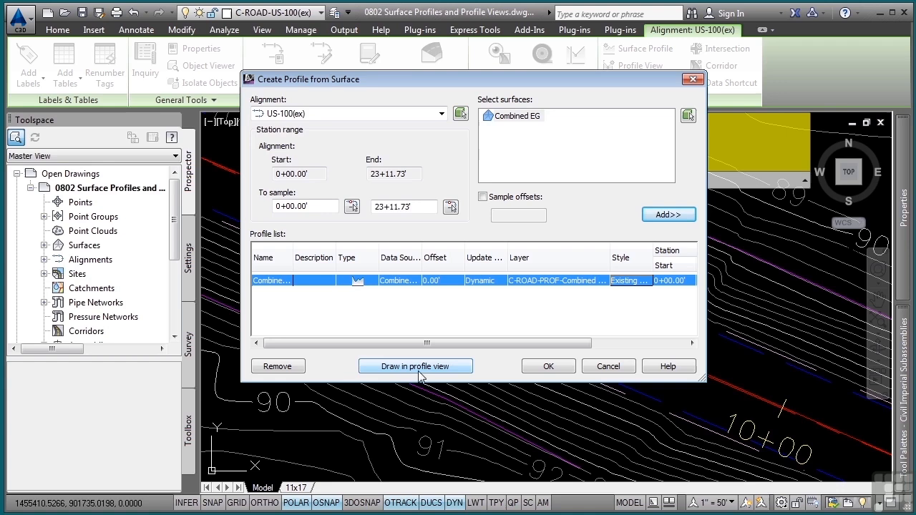
# Name the new profile view US-100(ex) and give it the Full Grid style
pyautogui.click(415, 365)
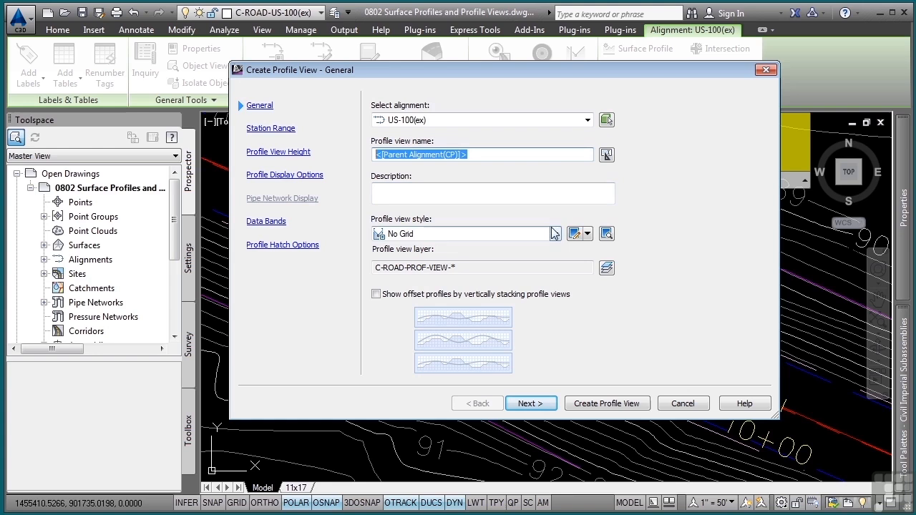
pyautogui.write('US-100')
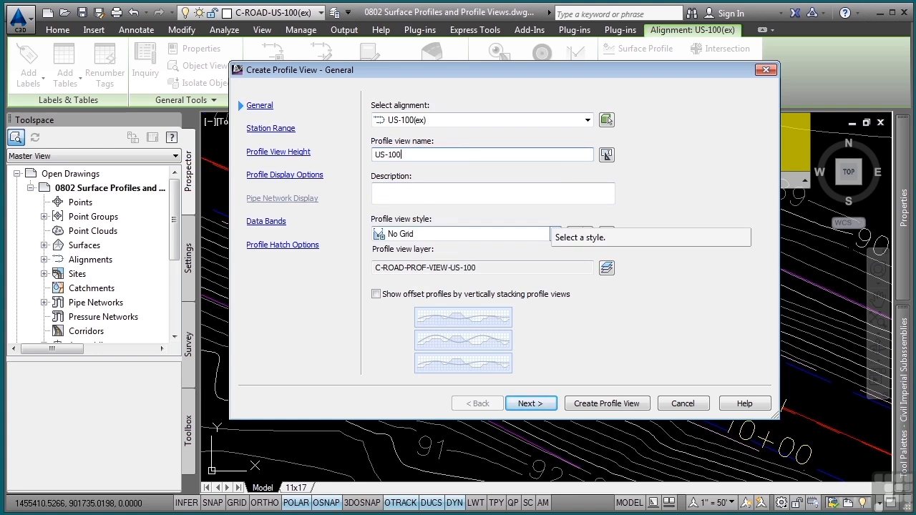
pyautogui.write('(ex)')
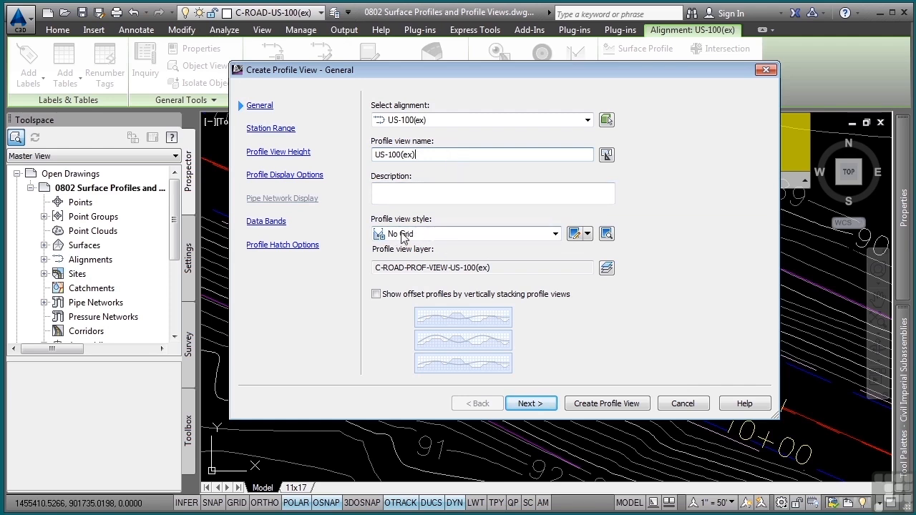
pyautogui.click(556, 234)
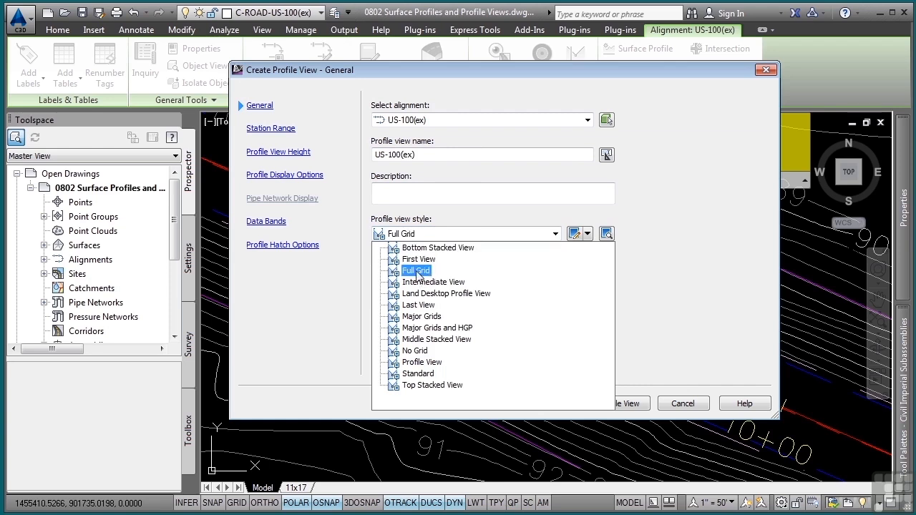
pyautogui.click(416, 270)
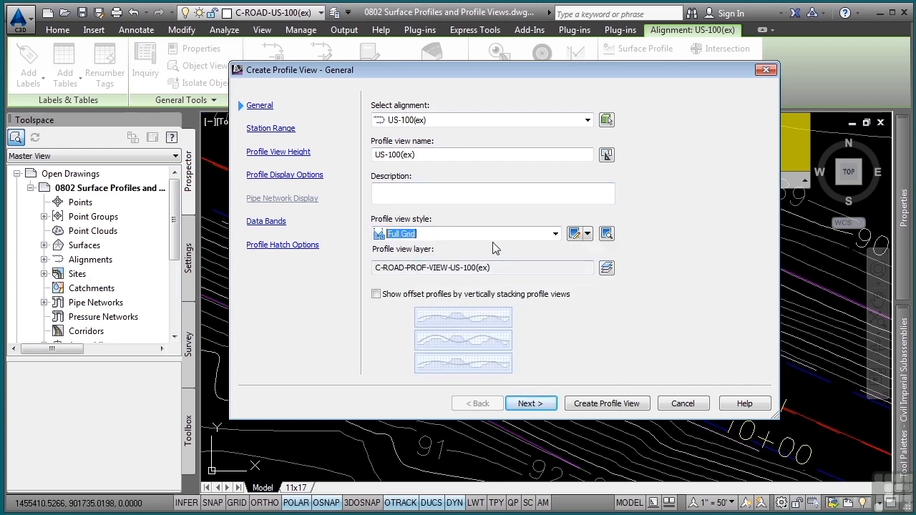
pyautogui.moveTo(566, 368)
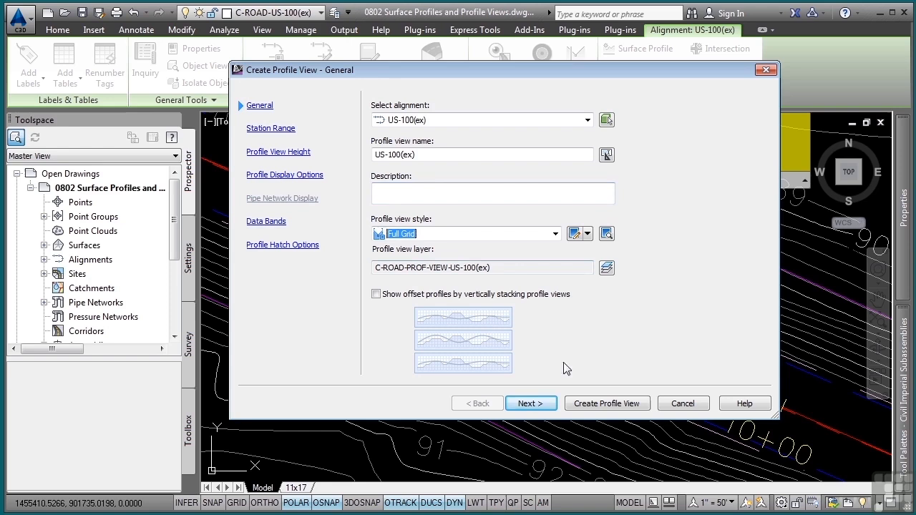
# Keep the automatic station range and set a user-specified view height of 90.00' to 130.00'
pyautogui.click(531, 403)
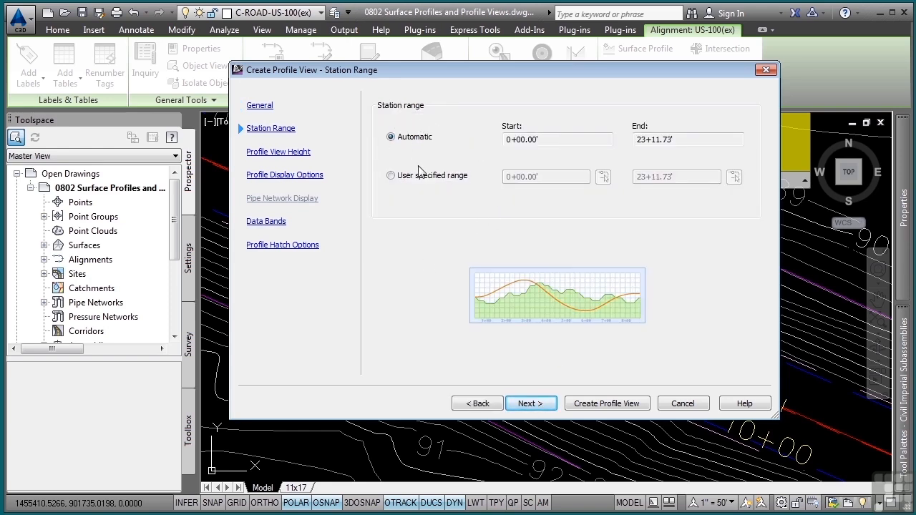
pyautogui.moveTo(533, 381)
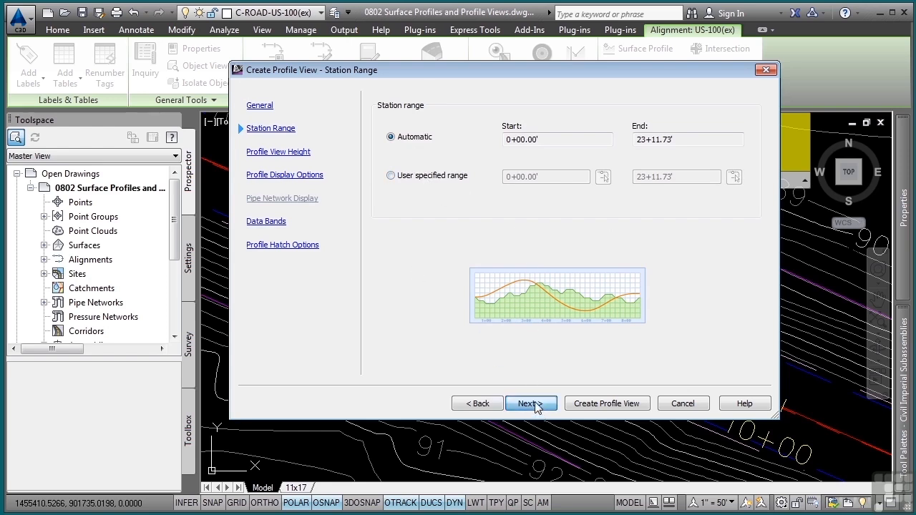
pyautogui.click(531, 403)
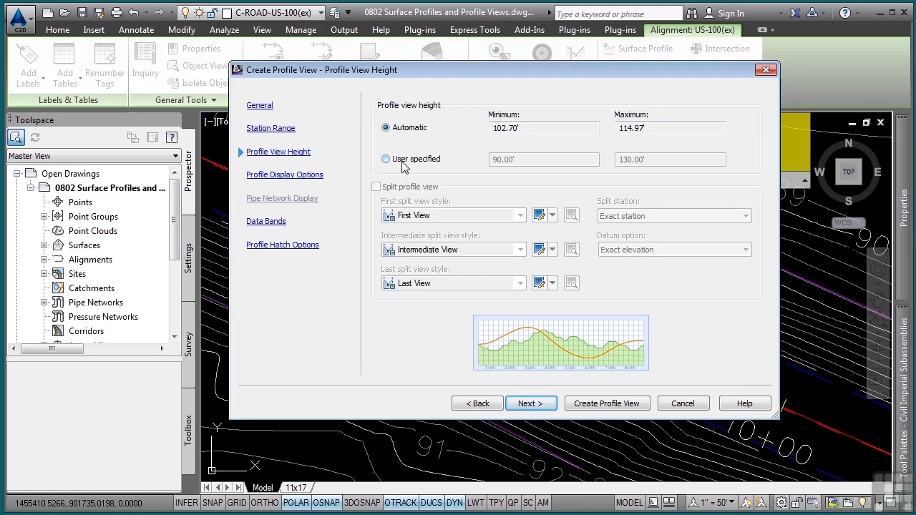
pyautogui.click(386, 159)
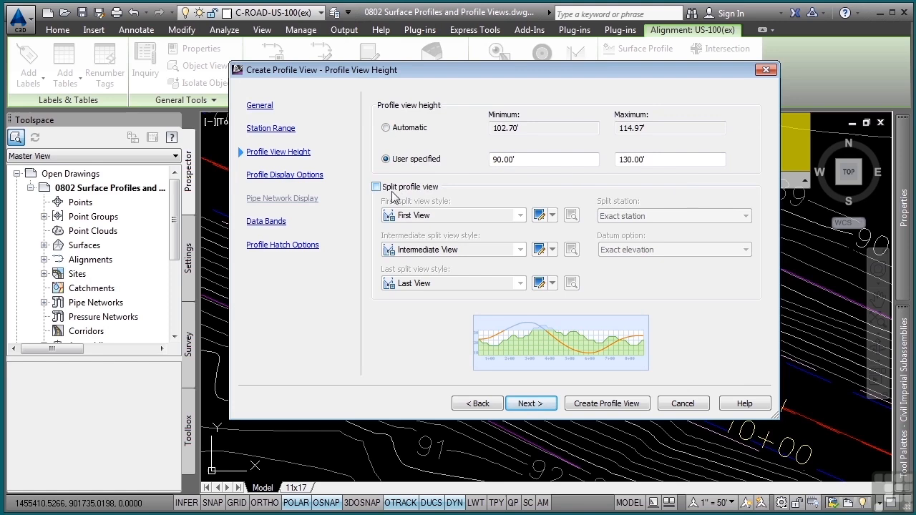
pyautogui.moveTo(424, 192)
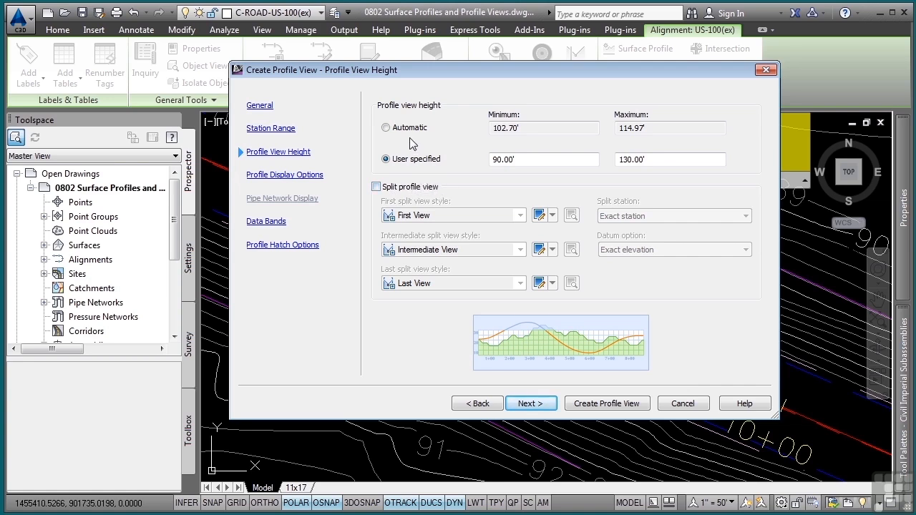
pyautogui.click(531, 403)
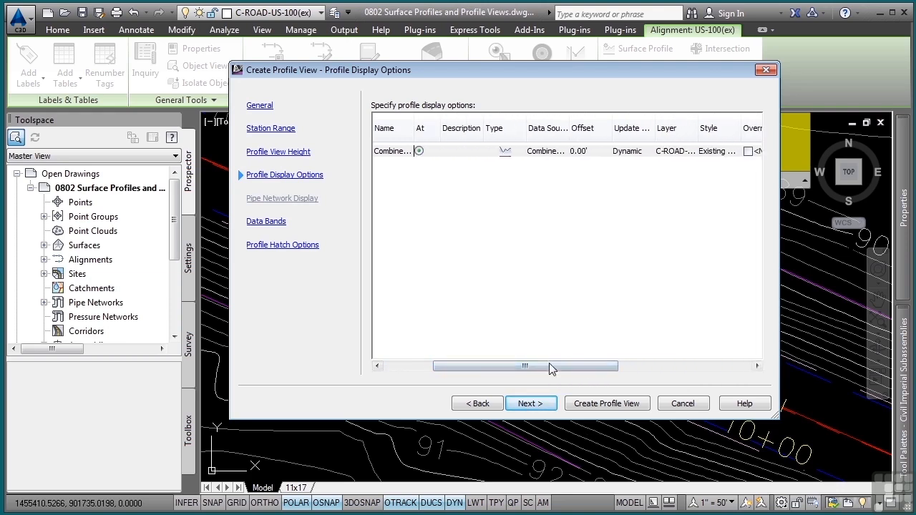
# Keep the EG-FG Elevations and Stations data bands at the bottom of the profile view
pyautogui.click(531, 403)
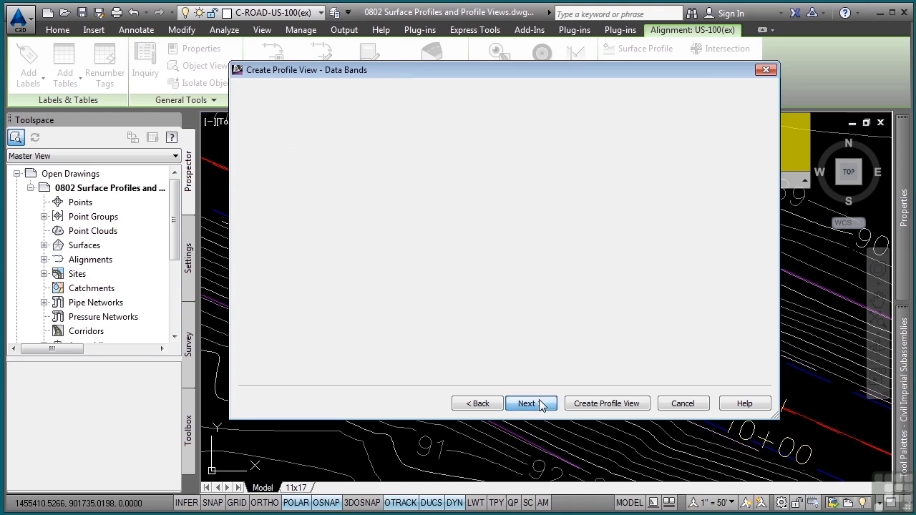
pyautogui.click(531, 403)
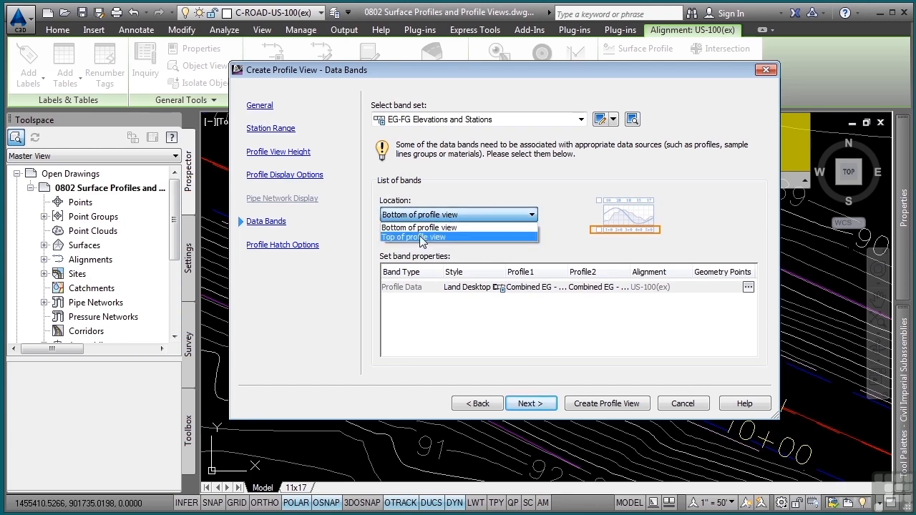
pyautogui.click(419, 228)
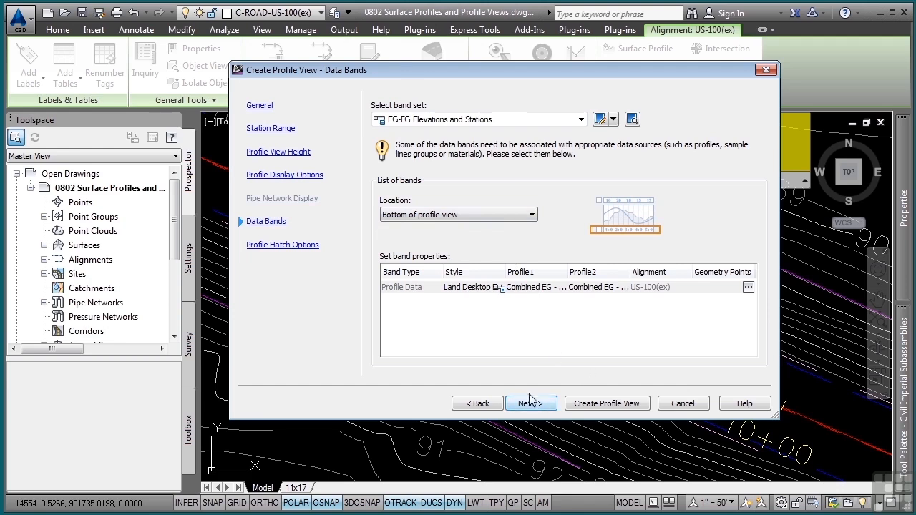
pyautogui.click(531, 403)
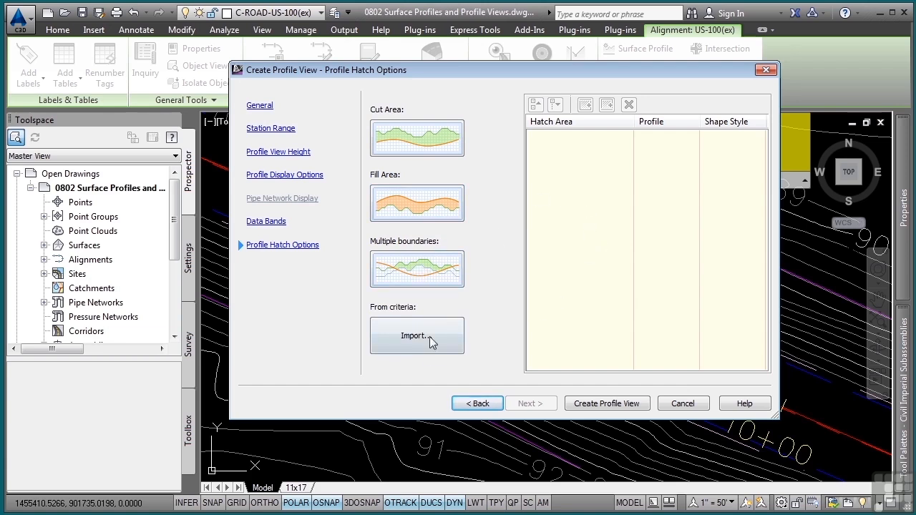
pyautogui.moveTo(417, 336)
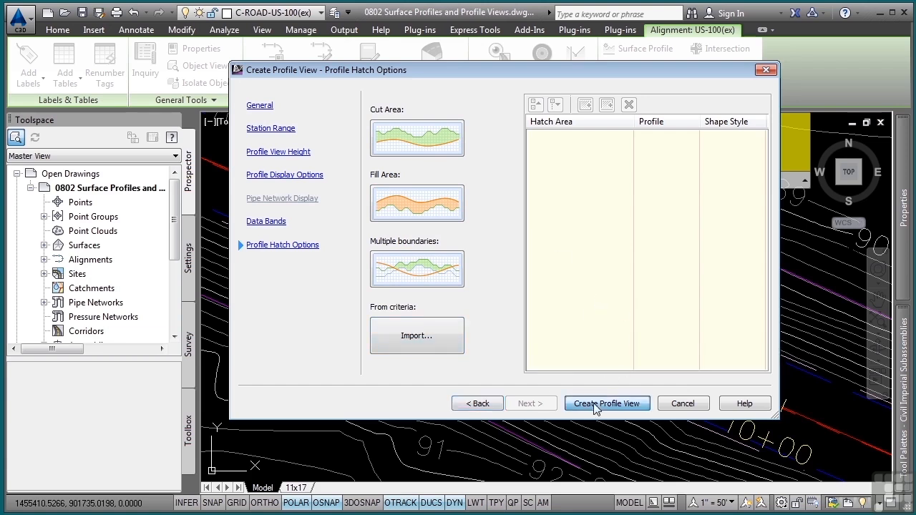
# Create the US-100(ex) profile view, place its origin above the plan, and select it
pyautogui.click(606, 403)
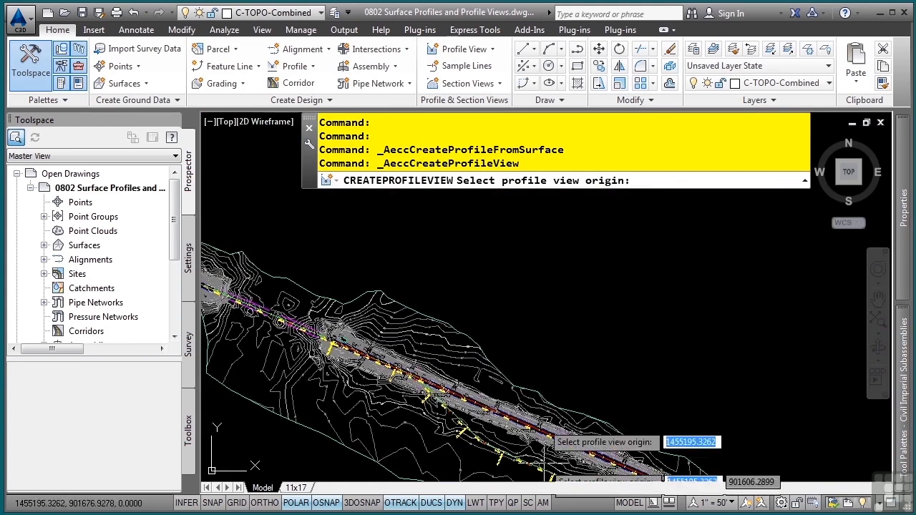
pyautogui.click(617, 323)
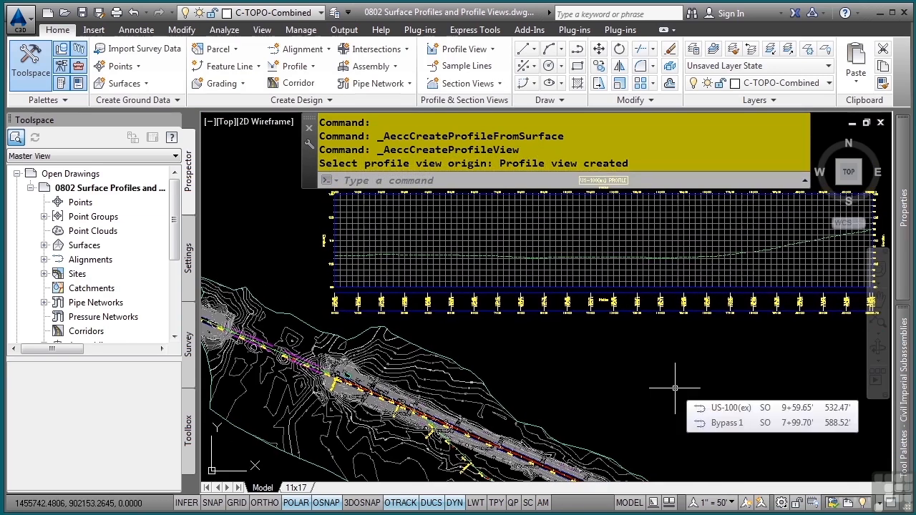
pyautogui.click(506, 269)
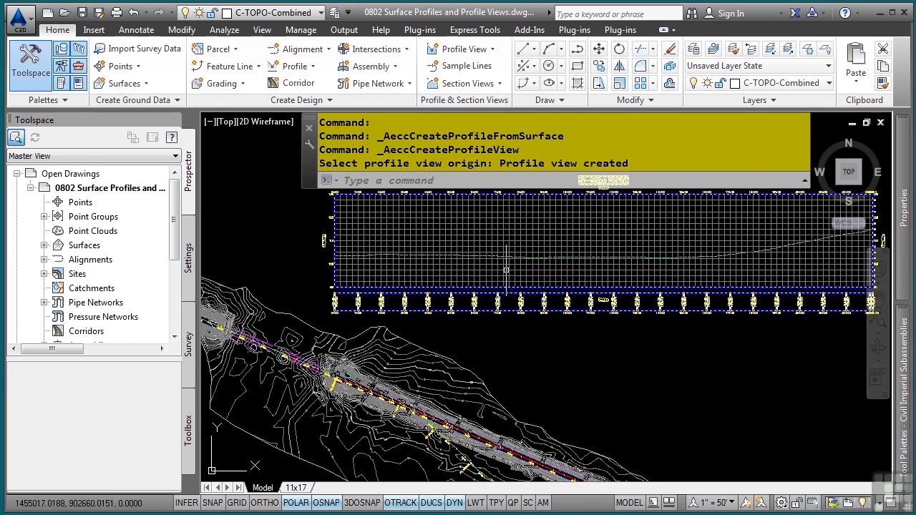
pyautogui.moveTo(472, 279)
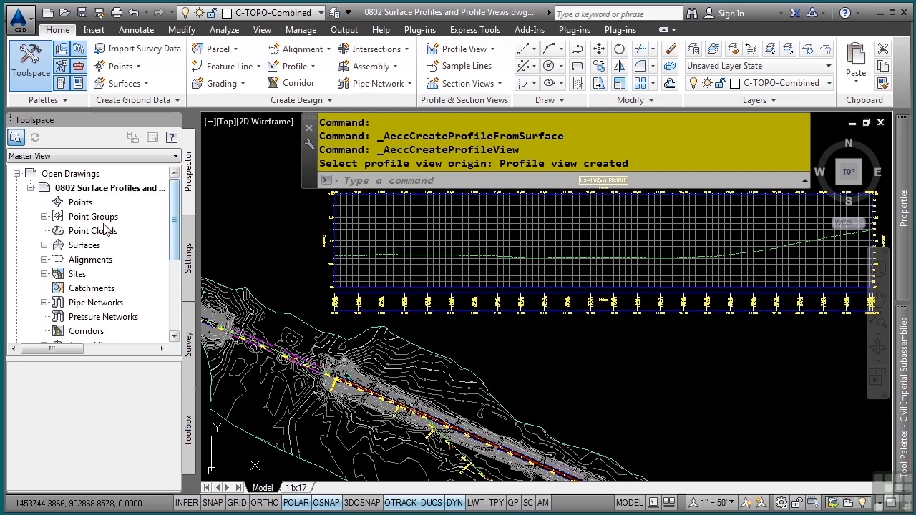
# In Prospector, rename the US-100(ex) Combined EG profile to US-100(ex) with the Layout style
pyautogui.click(45, 260)
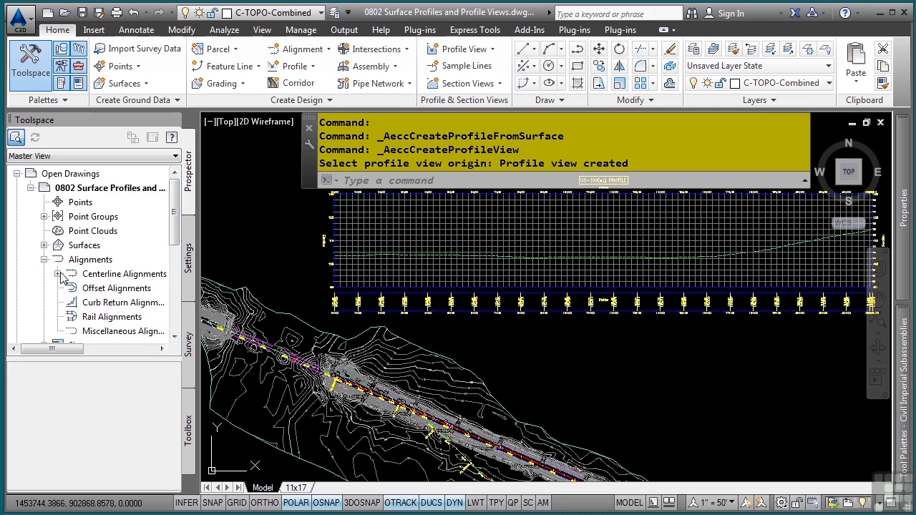
pyautogui.click(63, 273)
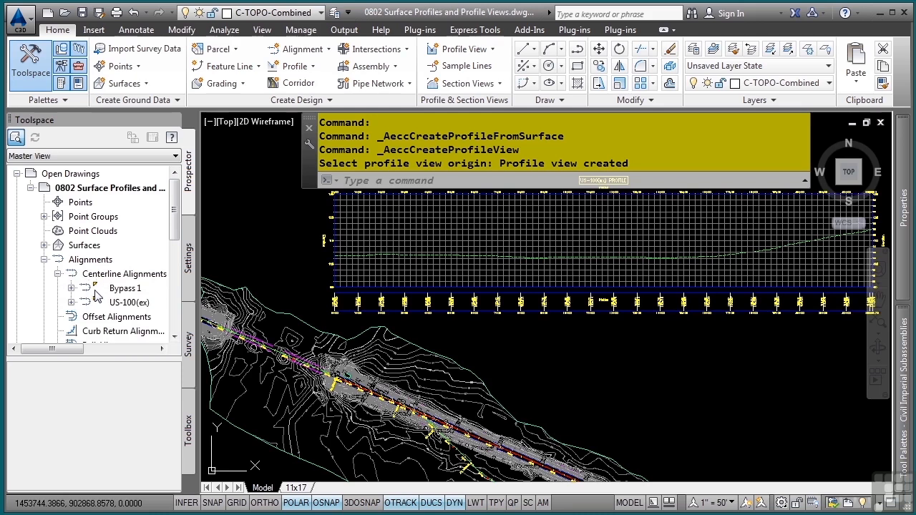
pyautogui.click(71, 302)
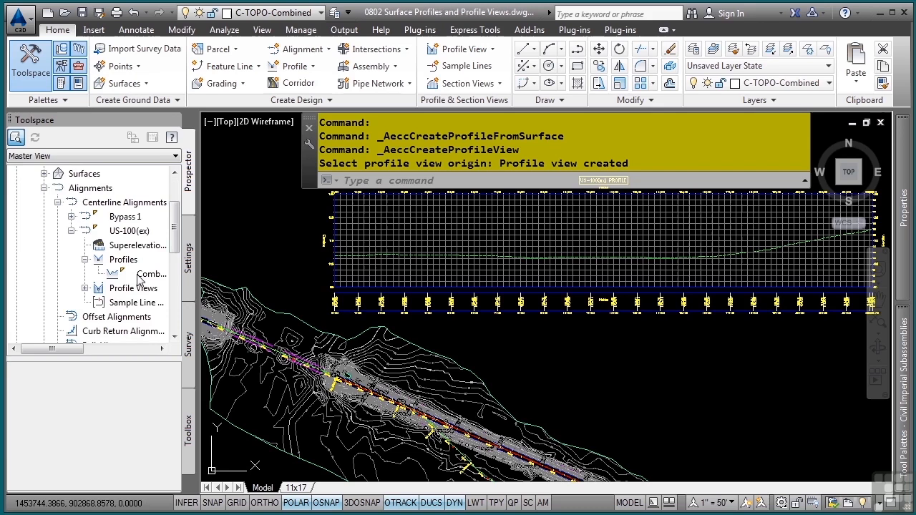
pyautogui.click(85, 288)
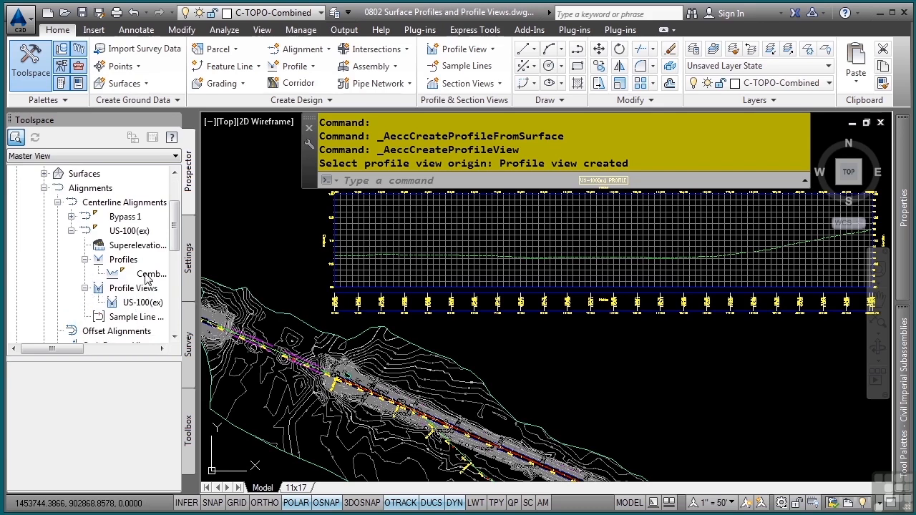
pyautogui.rightClick(150, 273)
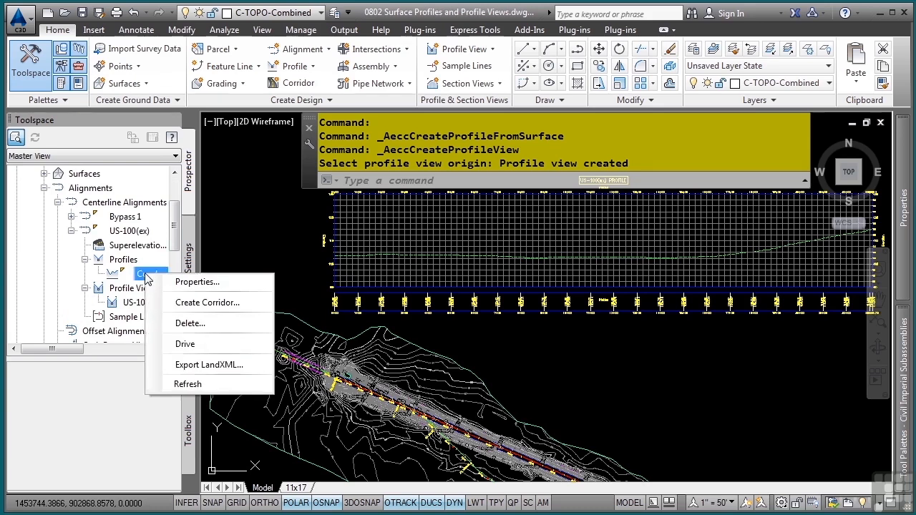
pyautogui.click(197, 281)
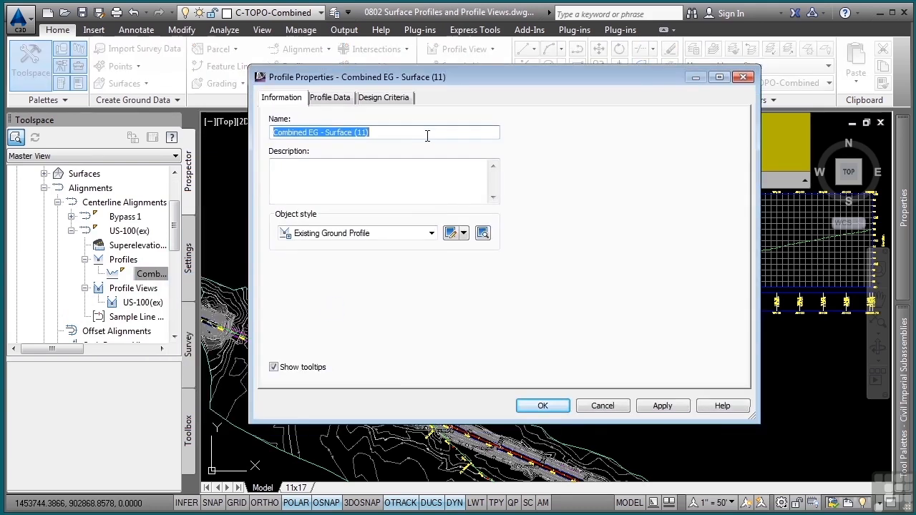
pyautogui.write('US-100(ex')
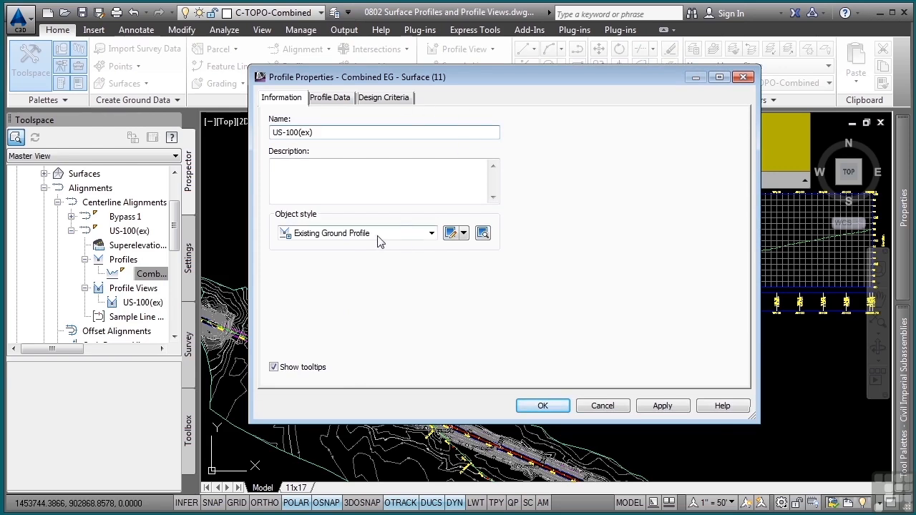
pyautogui.click(431, 232)
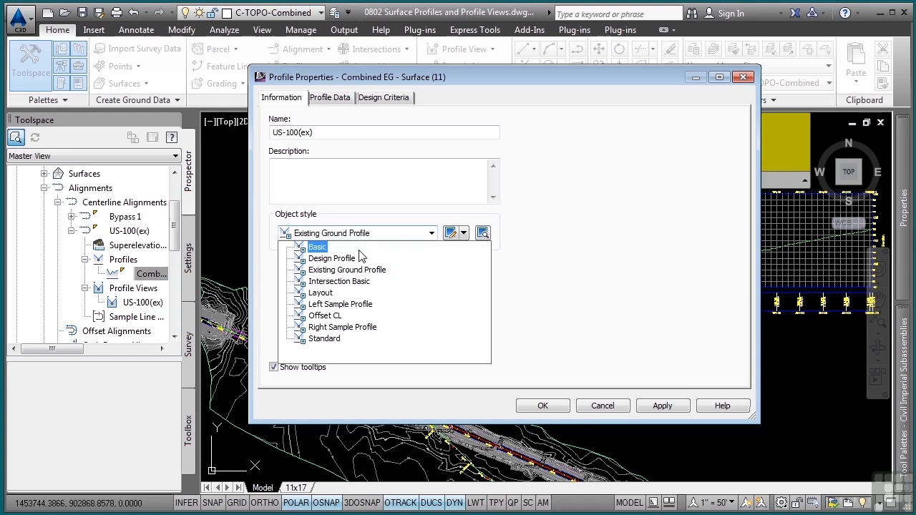
pyautogui.click(321, 293)
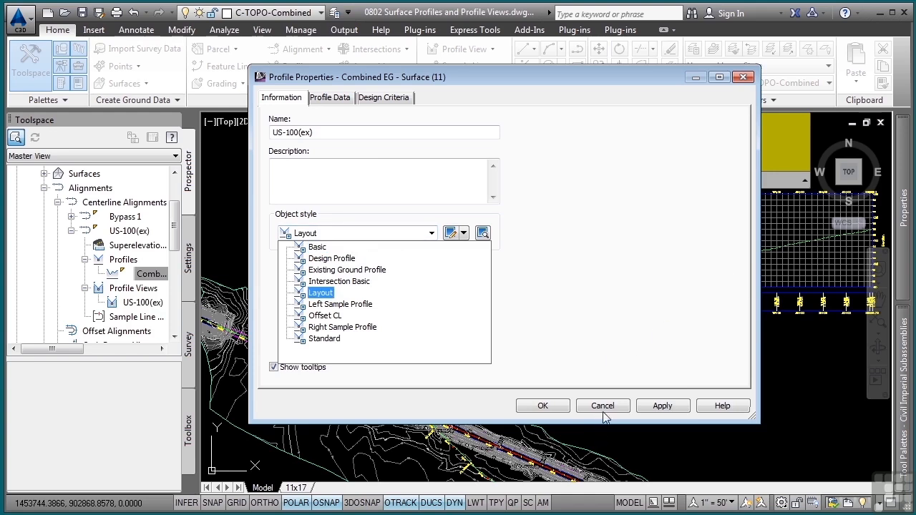
pyautogui.click(543, 405)
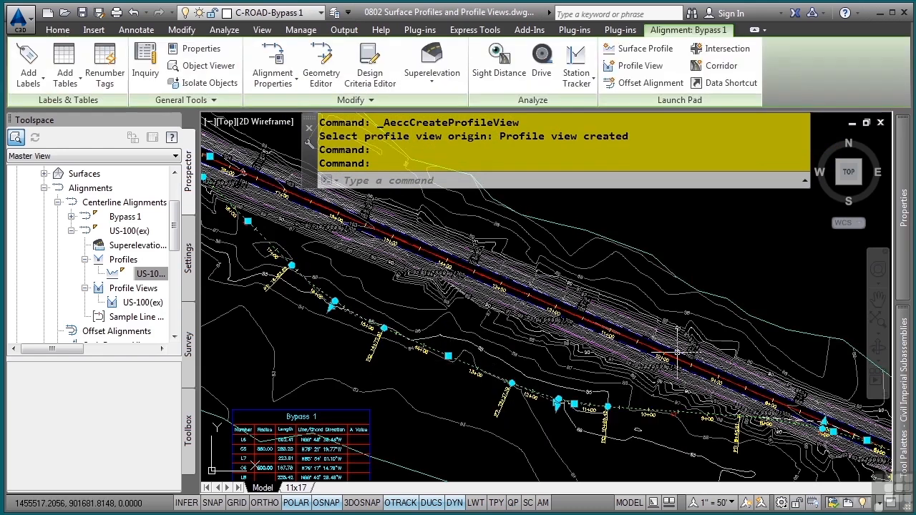
pyautogui.moveTo(639, 48)
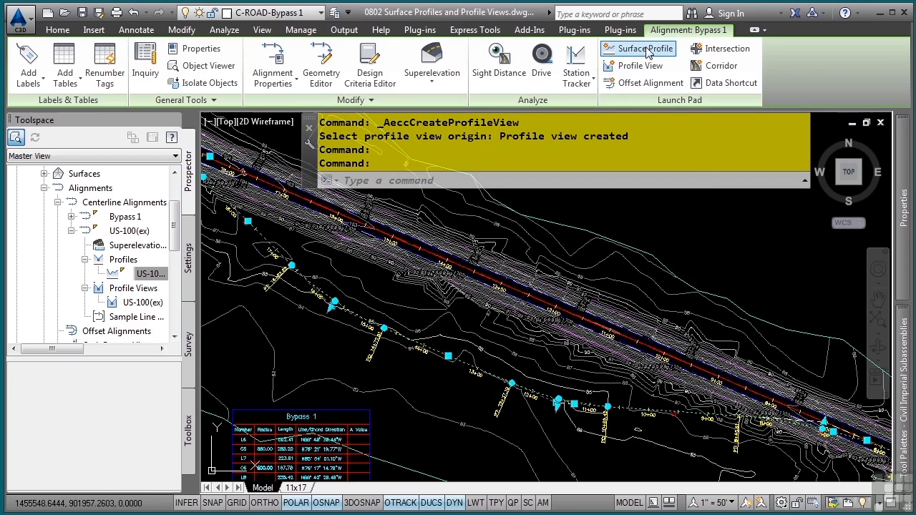
# Sample a Combined EG surface profile along Bypass 1 and begin drawing its profile view
pyautogui.click(637, 48)
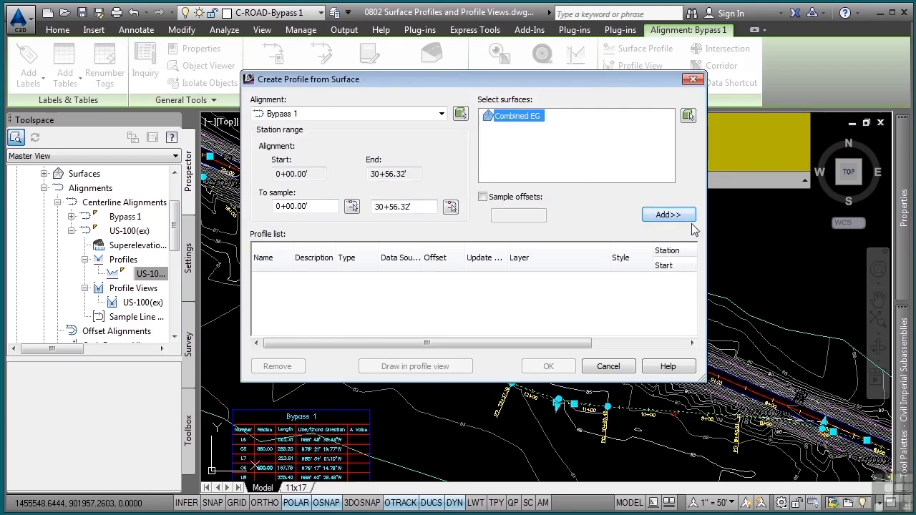
pyautogui.click(668, 214)
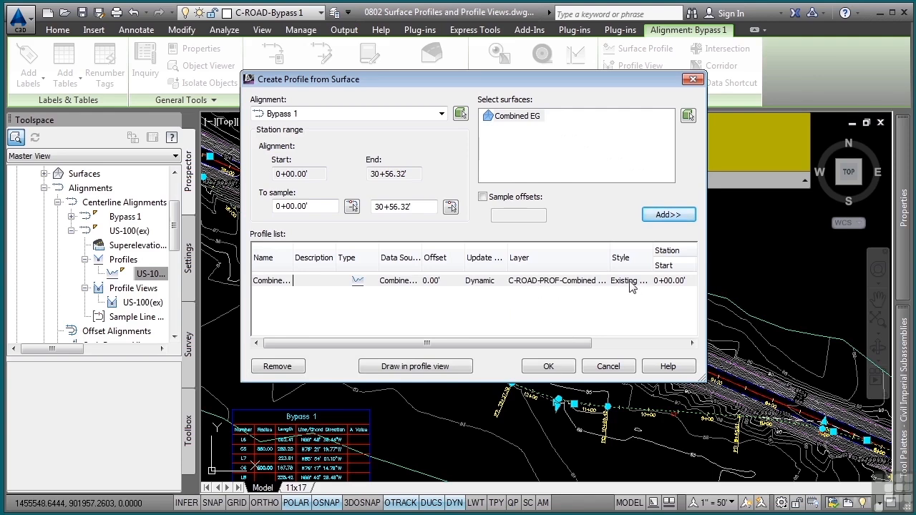
pyautogui.click(415, 366)
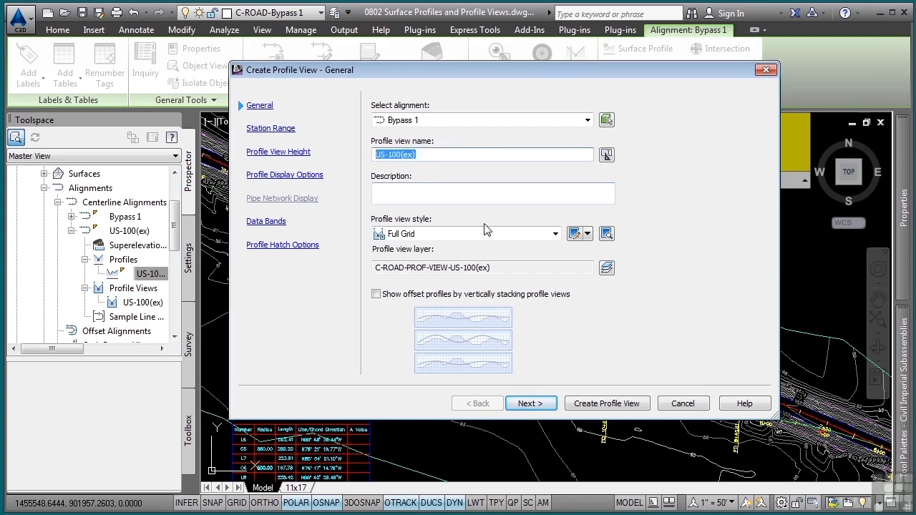
# Name the Bypass 1 profile view Bypass, apply the No Grid style, and create it
pyautogui.write('Bypass')
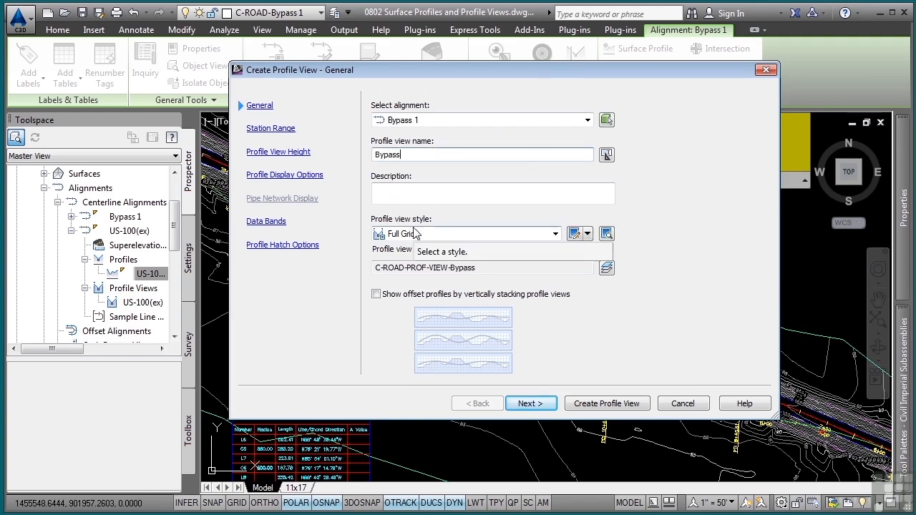
pyautogui.click(555, 233)
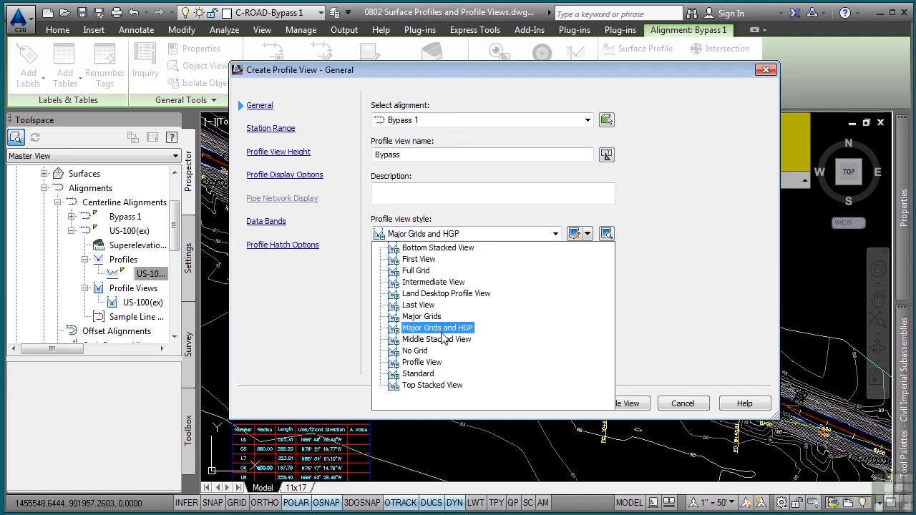
pyautogui.click(415, 351)
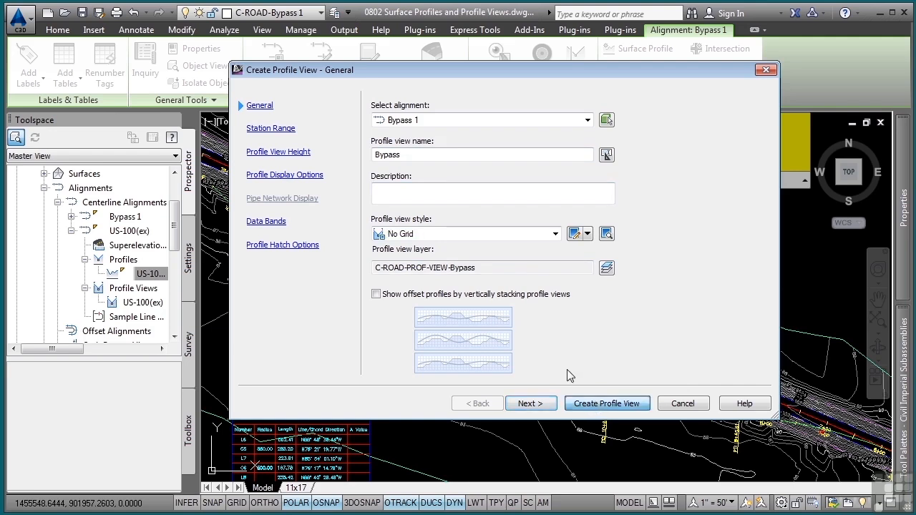
pyautogui.click(606, 403)
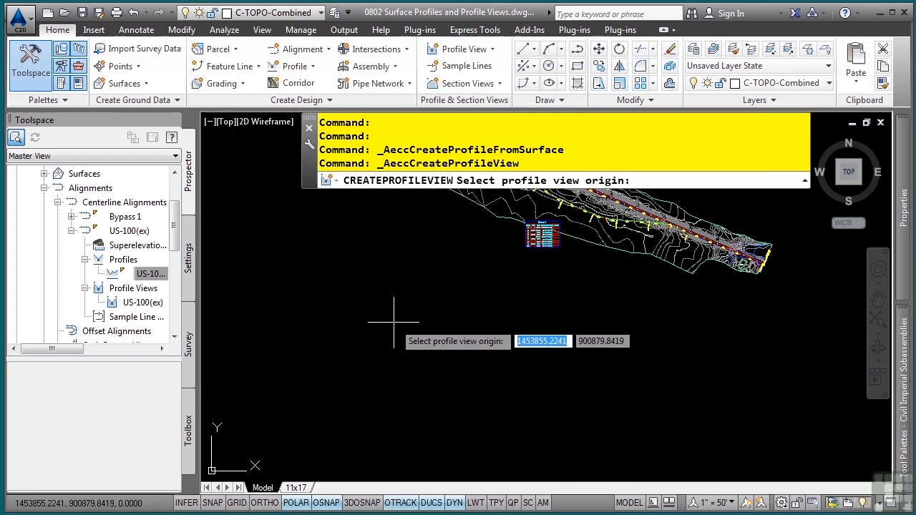
# Place the gridless Bypass profile view in the drawing and select it for repositioning
pyautogui.click(534, 388)
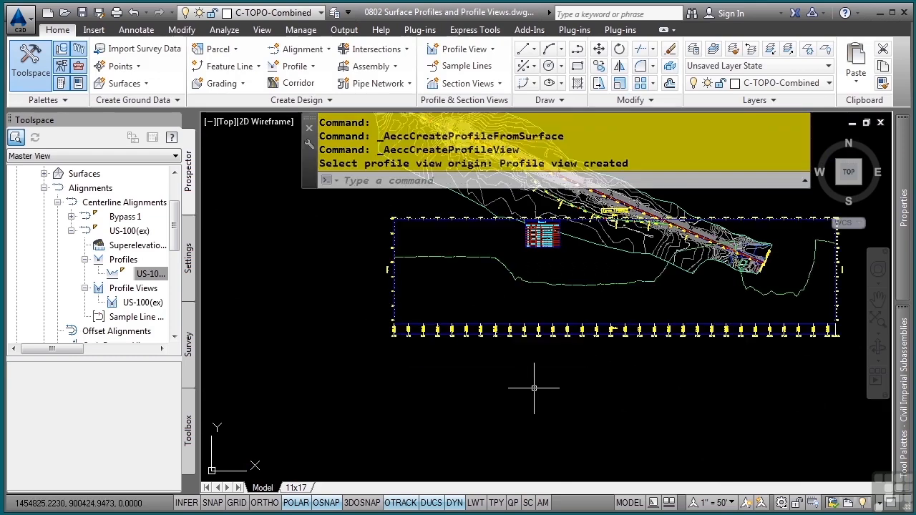
pyautogui.moveTo(783, 209)
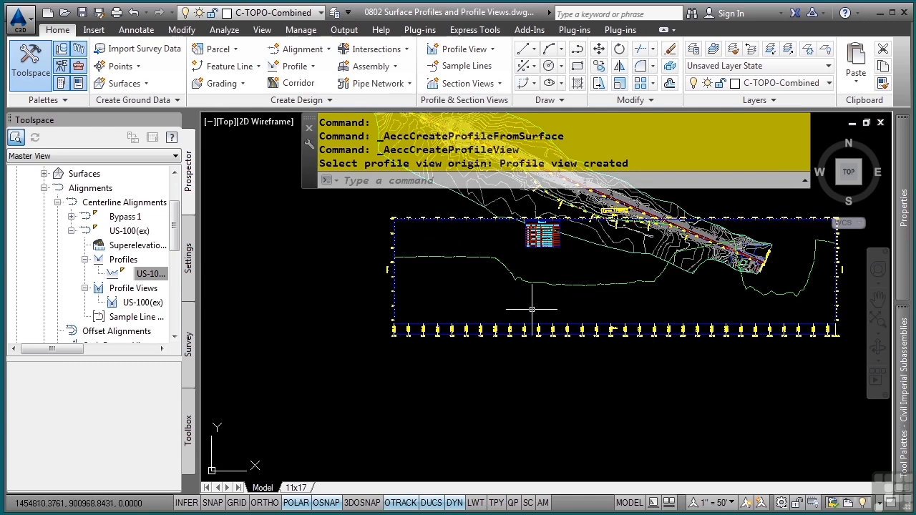
pyautogui.moveTo(563, 290)
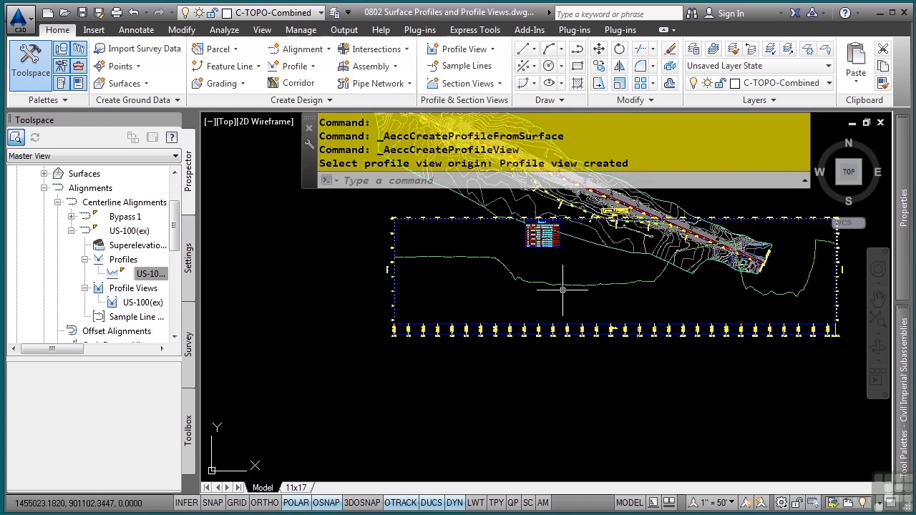
pyautogui.click(505, 283)
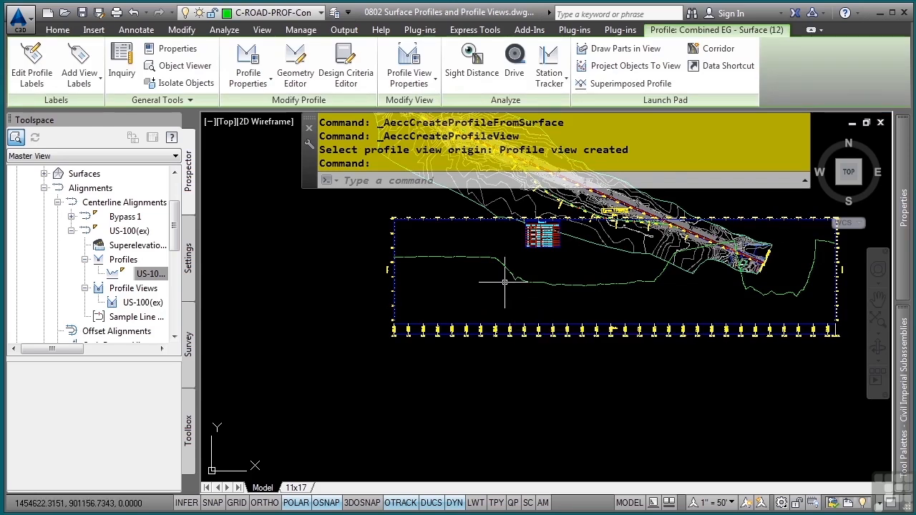
pyautogui.moveTo(473, 290)
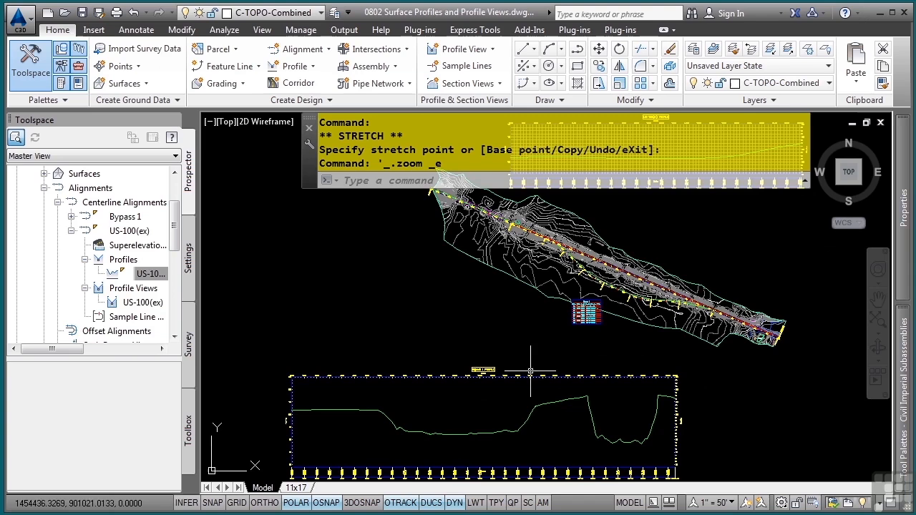
pyautogui.moveTo(463, 311)
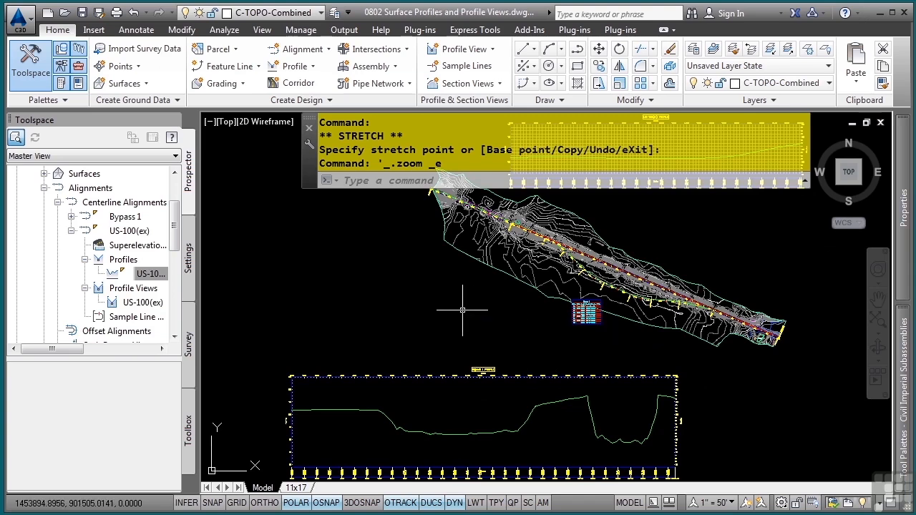
pyautogui.moveTo(452, 418)
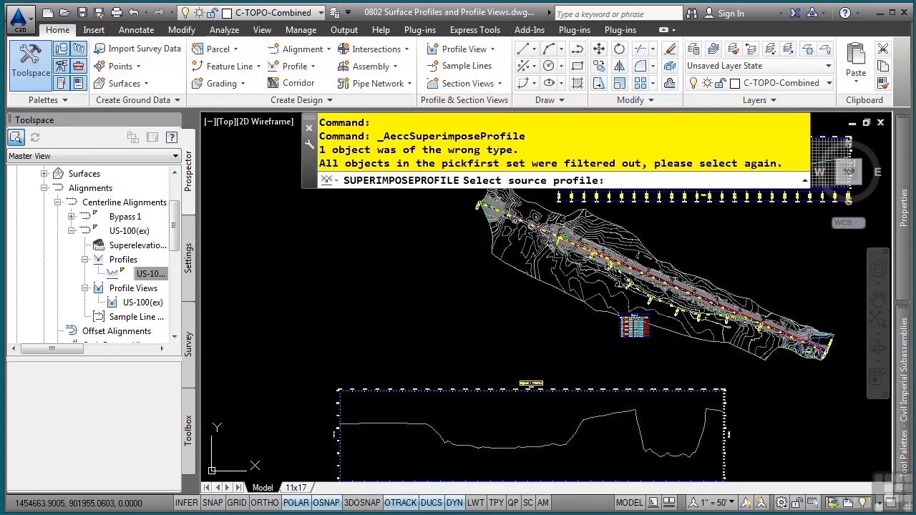
pyautogui.moveTo(638, 231)
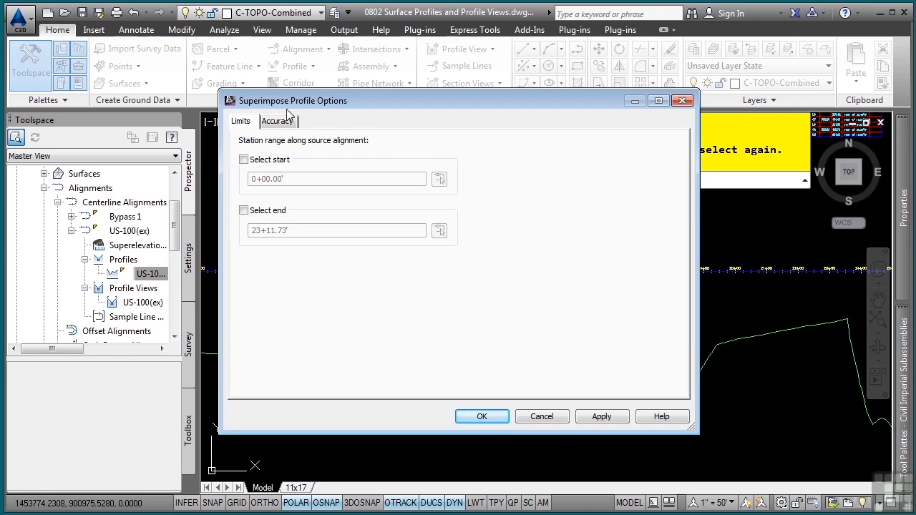
# Review the Accuracy settings and accept the default superimpose options for US-100(ex)
pyautogui.click(277, 120)
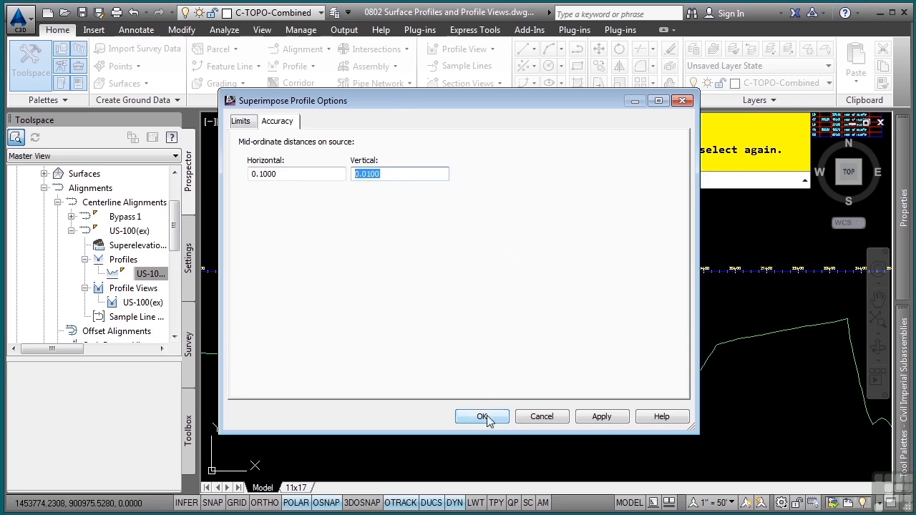
pyautogui.click(482, 417)
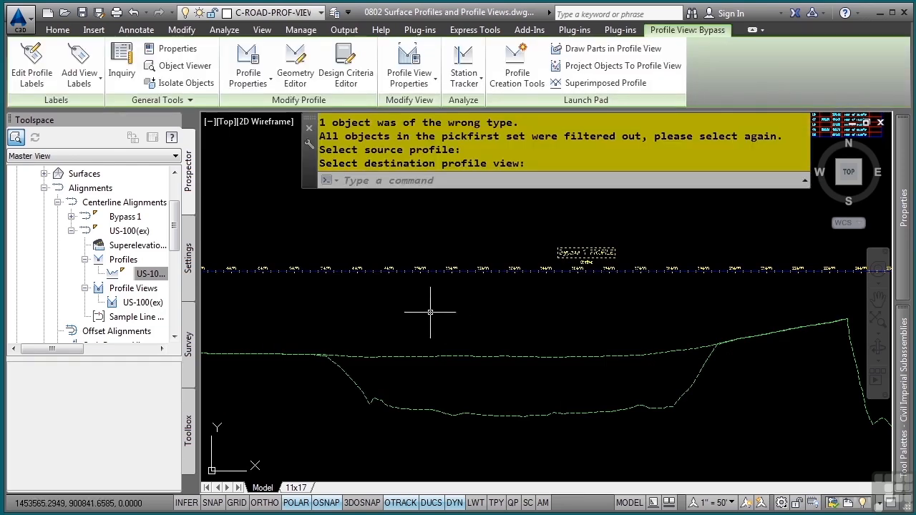
pyautogui.moveTo(489, 345)
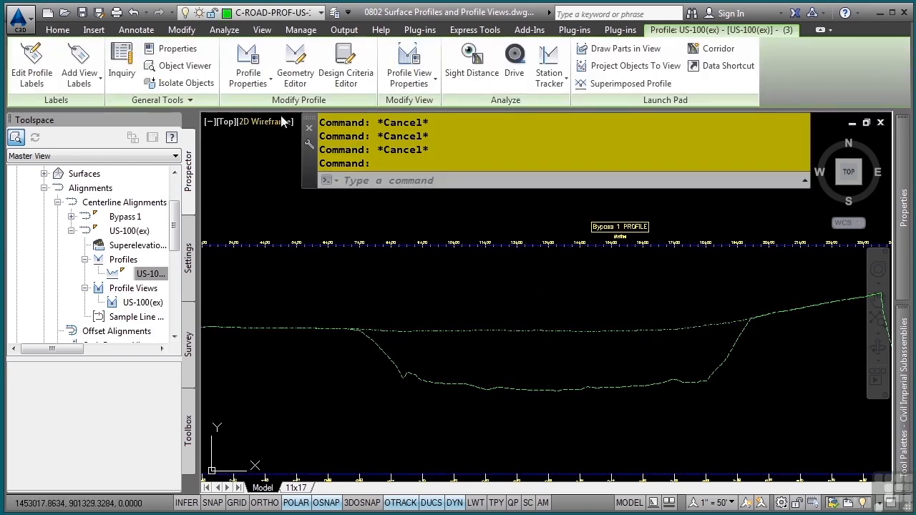
pyautogui.moveTo(247, 64)
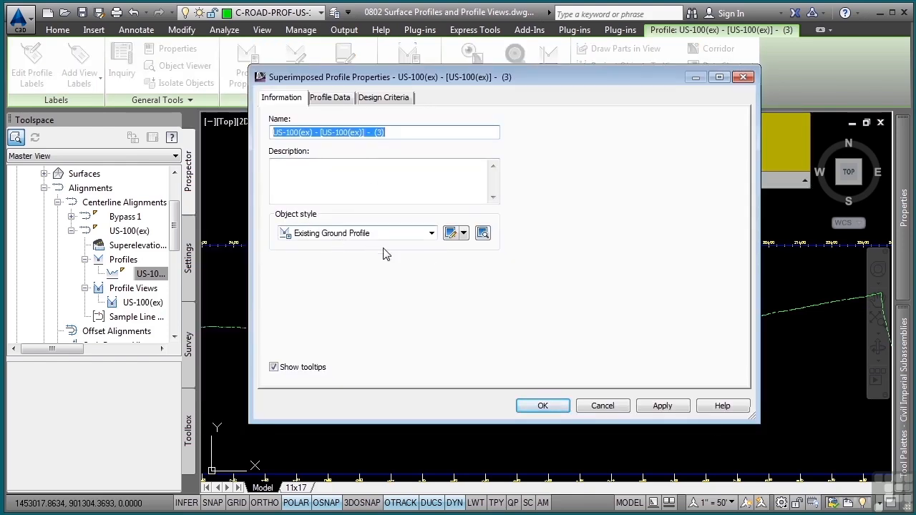
# Copy the current profile style and name the copy 'Existing Offset'
pyautogui.click(456, 233)
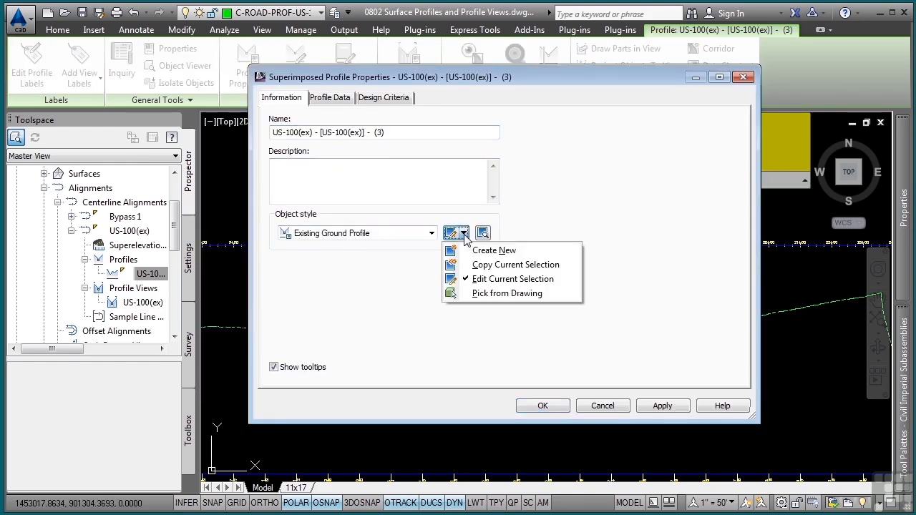
pyautogui.click(515, 264)
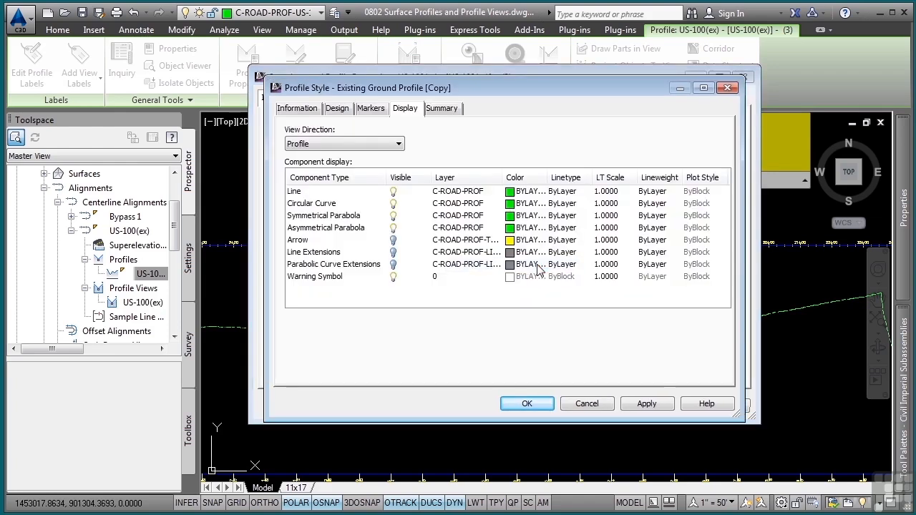
pyautogui.click(297, 108)
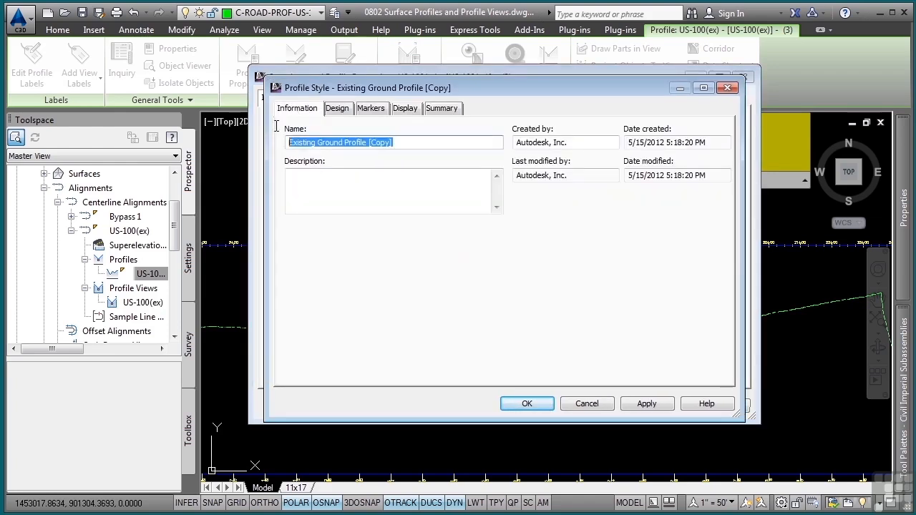
pyautogui.write('Existing Offset')
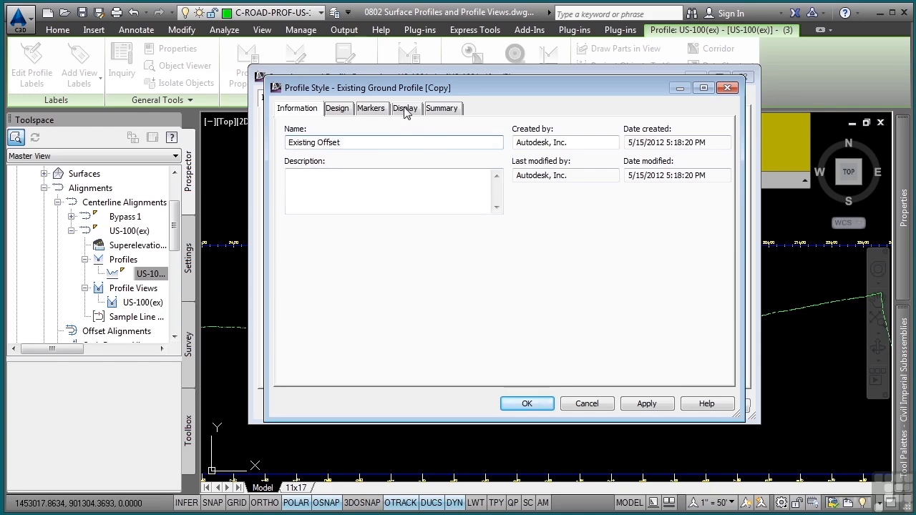
# Set the Existing Offset style's profile display components to white
pyautogui.click(405, 108)
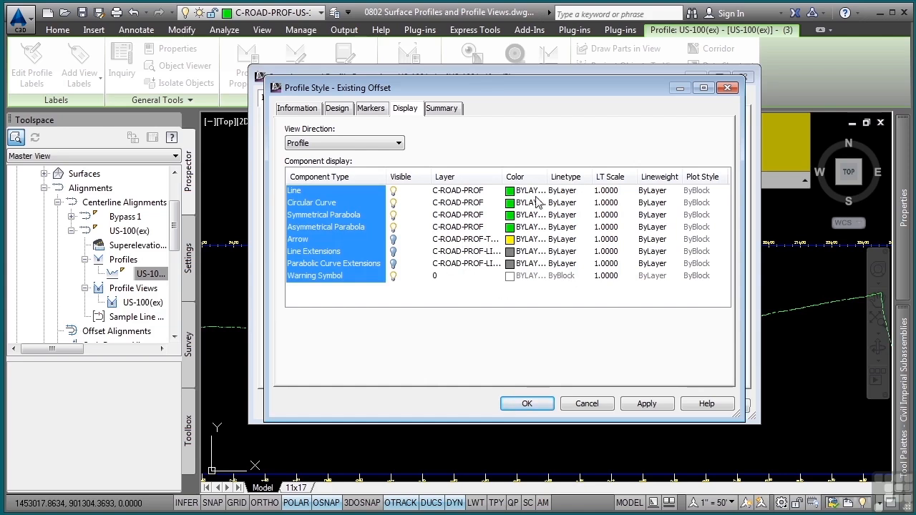
pyautogui.moveTo(525, 192)
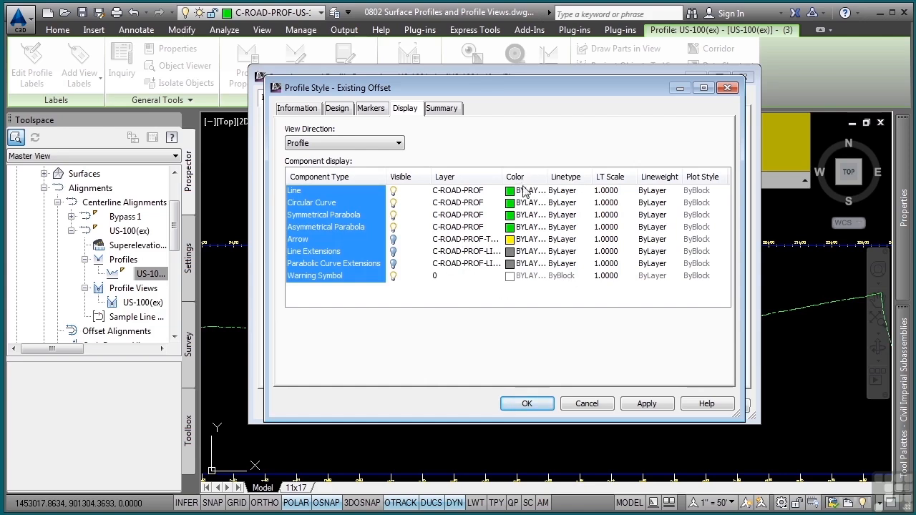
pyautogui.click(509, 190)
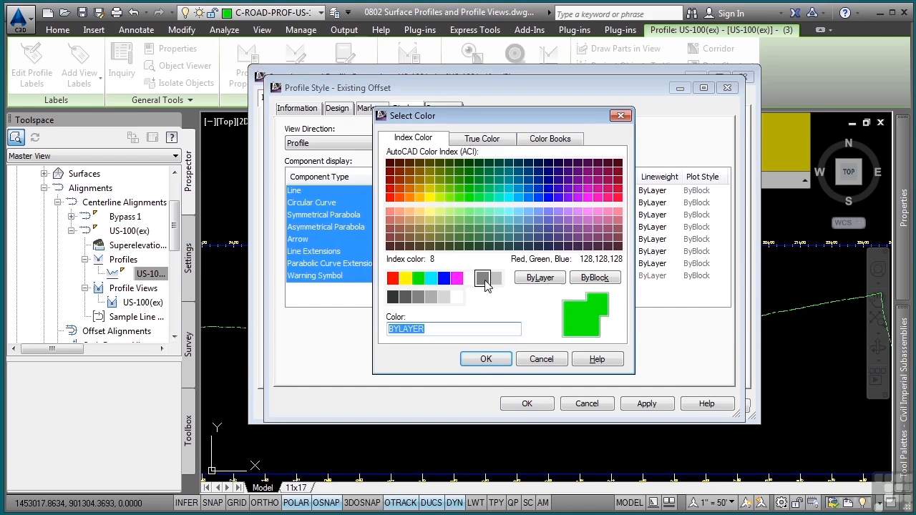
pyautogui.click(470, 277)
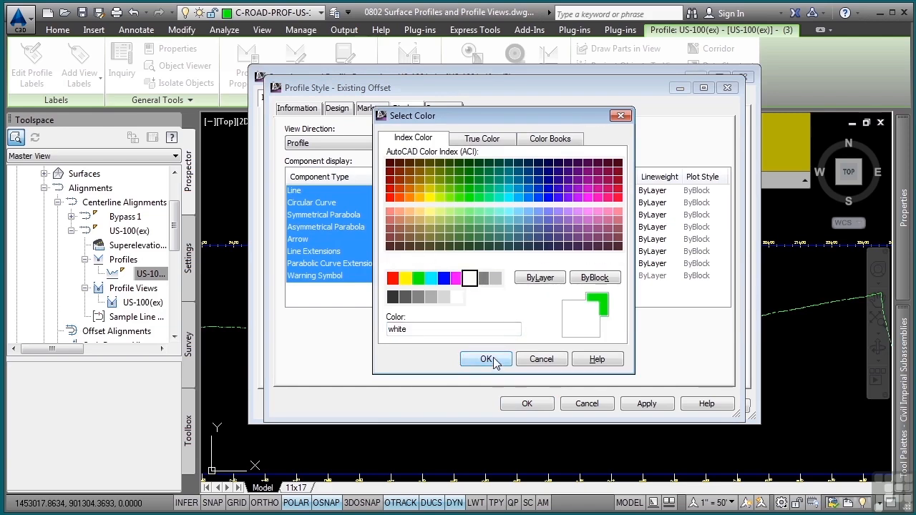
pyautogui.click(486, 359)
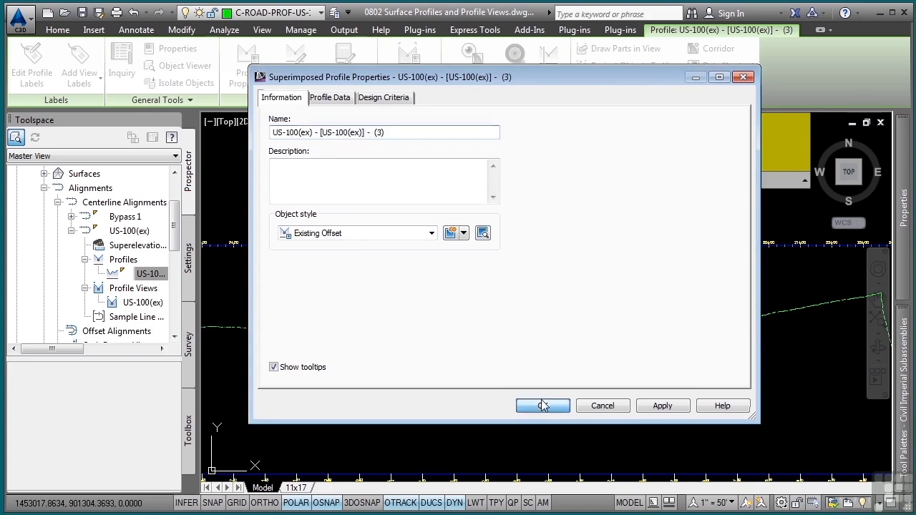
# Apply the Existing Offset style and close Superimposed Profile Properties
pyautogui.click(543, 406)
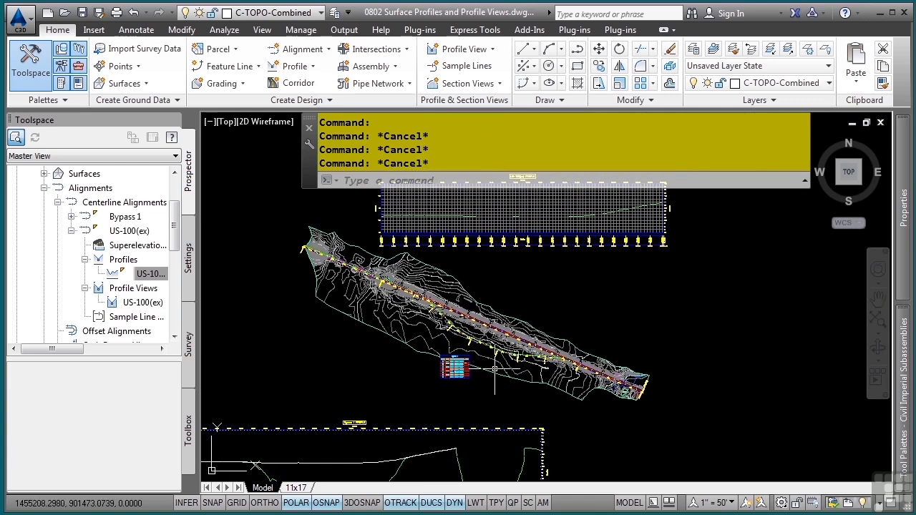
pyautogui.moveTo(555, 292)
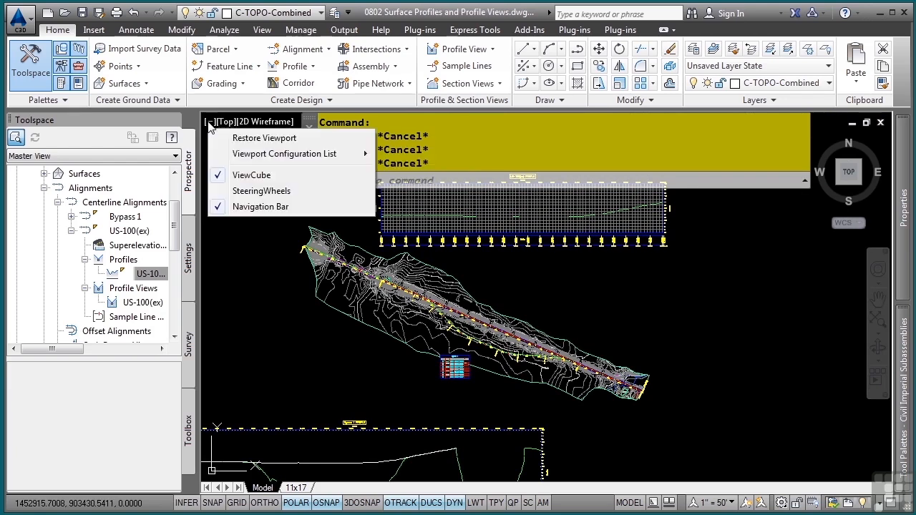
# Switch to a Two: Horizontal viewport layout and activate the lower plan viewport
pyautogui.click(285, 154)
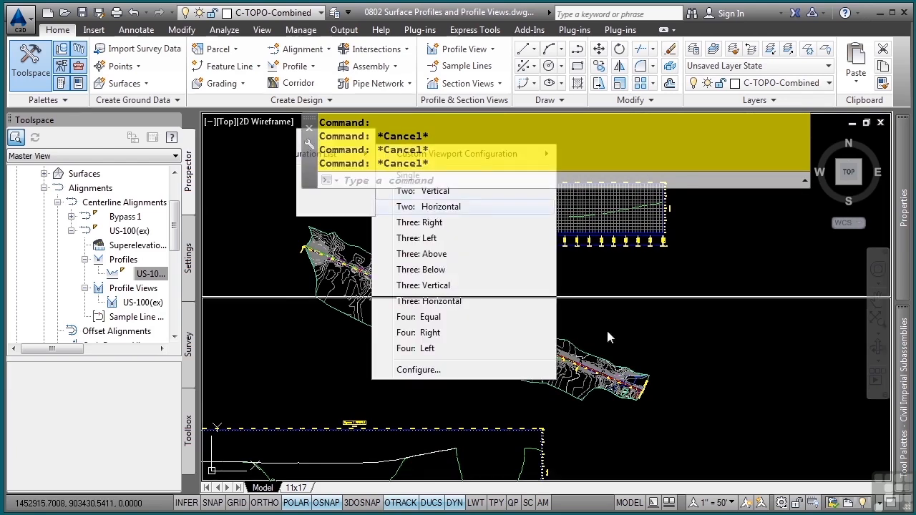
pyautogui.click(442, 206)
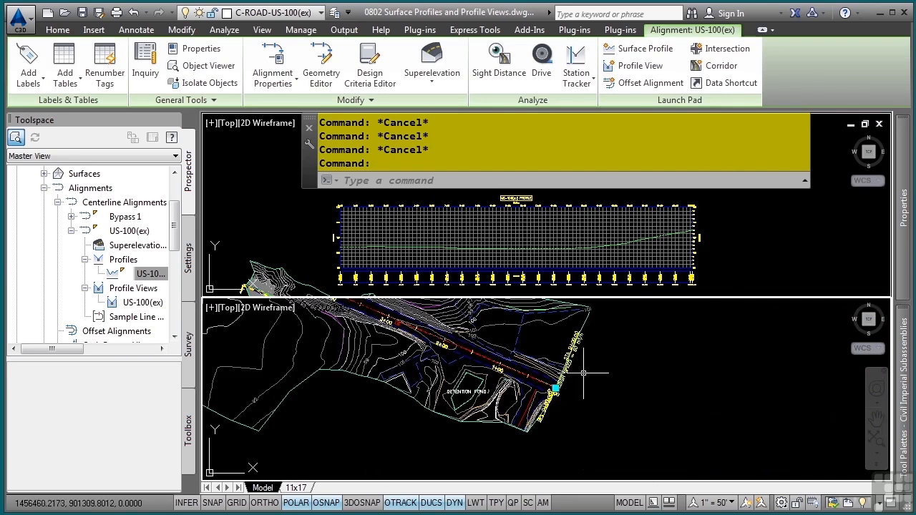
pyautogui.moveTo(627, 299)
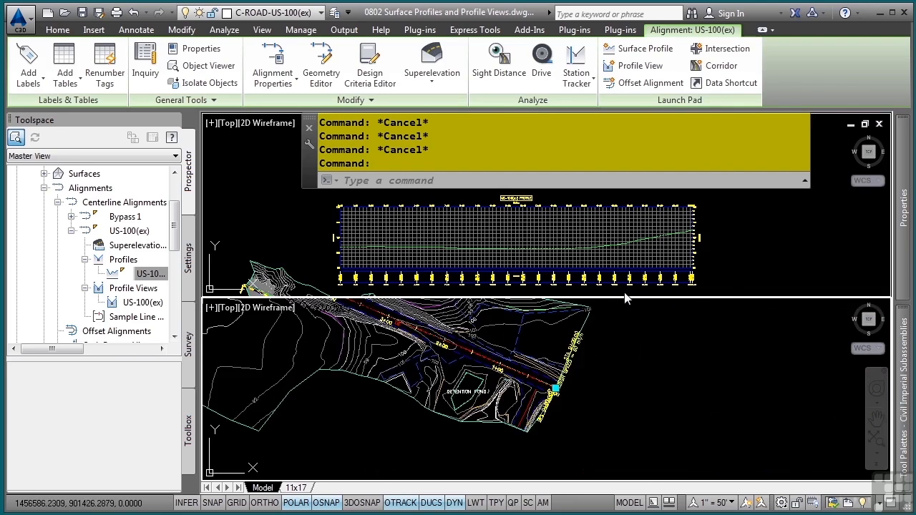
pyautogui.moveTo(414, 427)
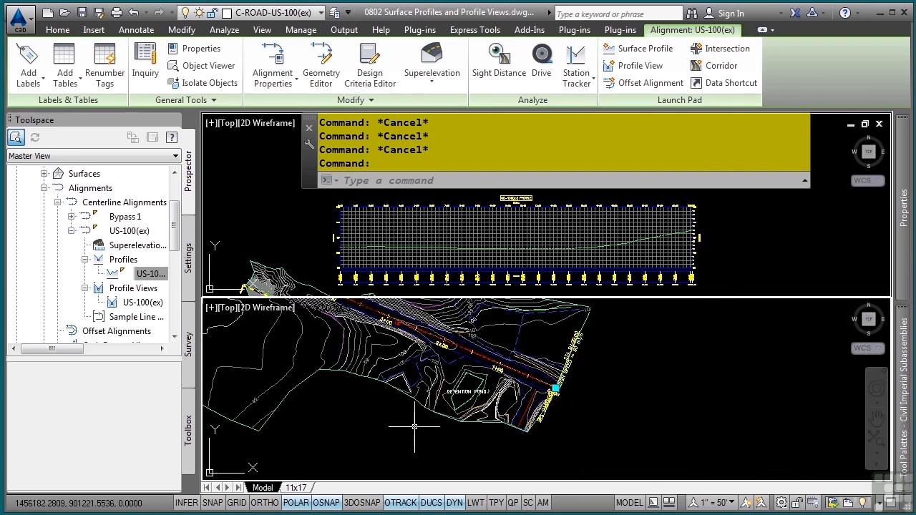
pyautogui.click(325, 501)
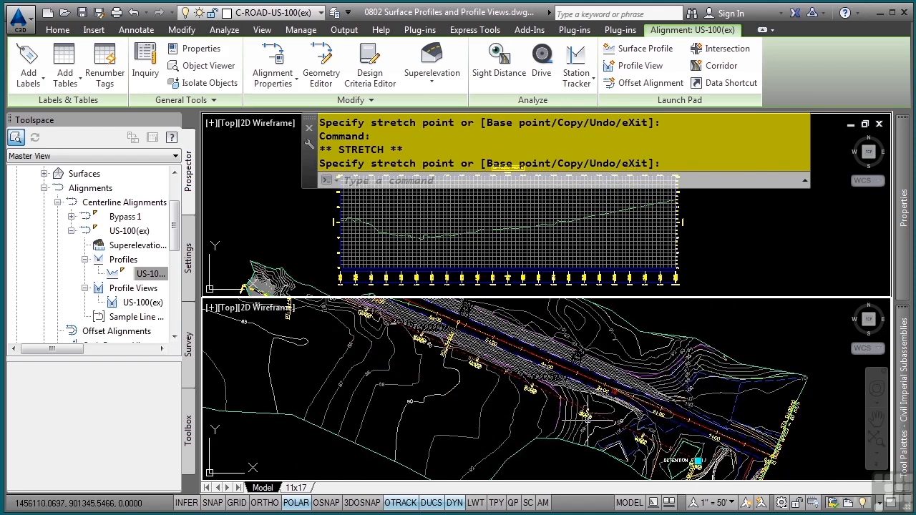
pyautogui.moveTo(587, 415)
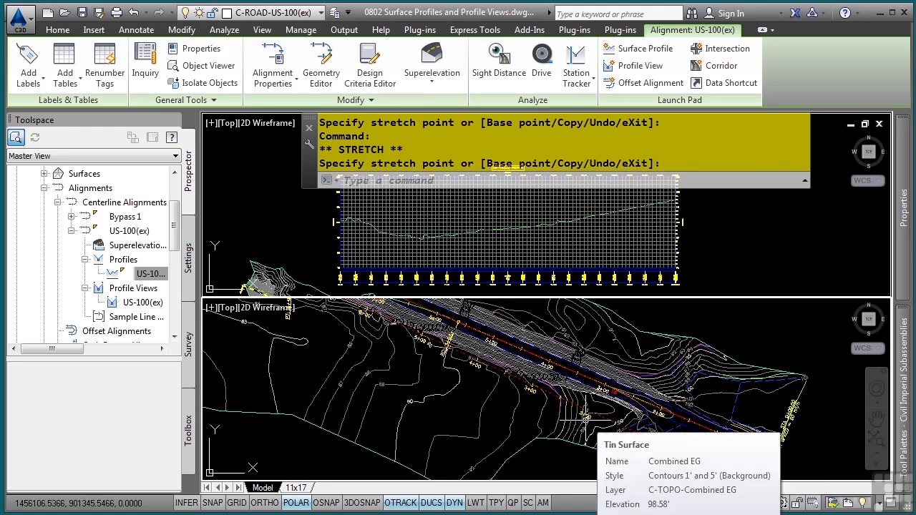